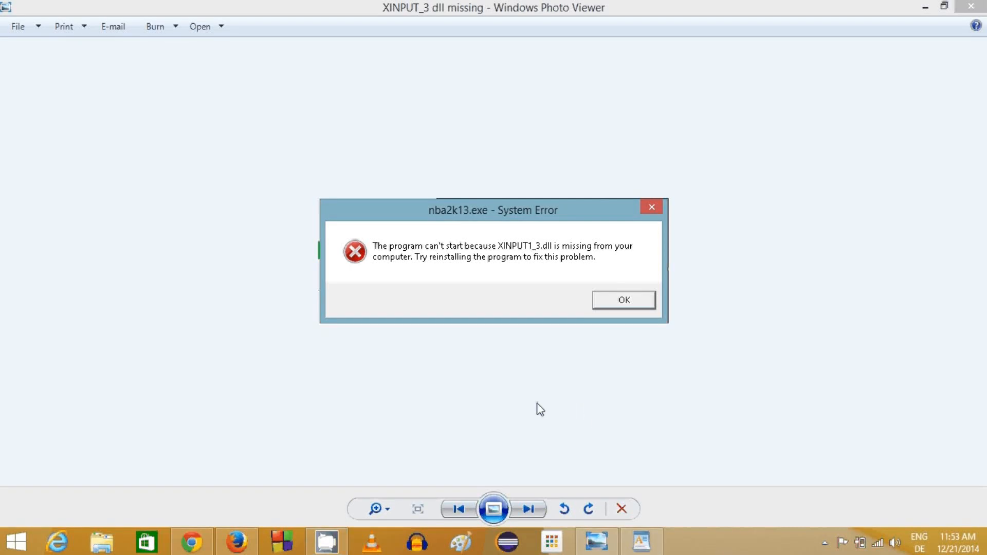
{"action": "mouse_move", "coordinate": [522, 346]}
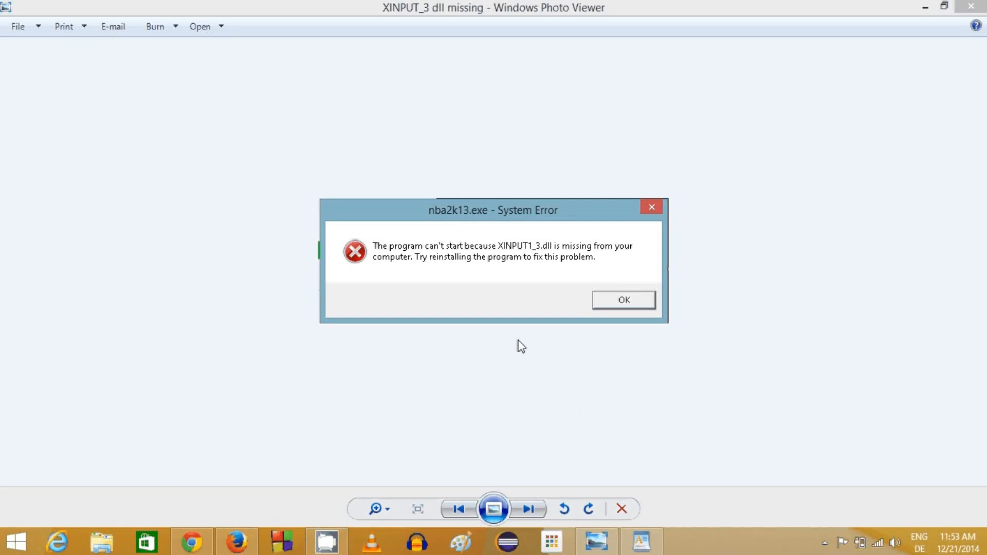
{"action": "mouse_move", "coordinate": [543, 291]}
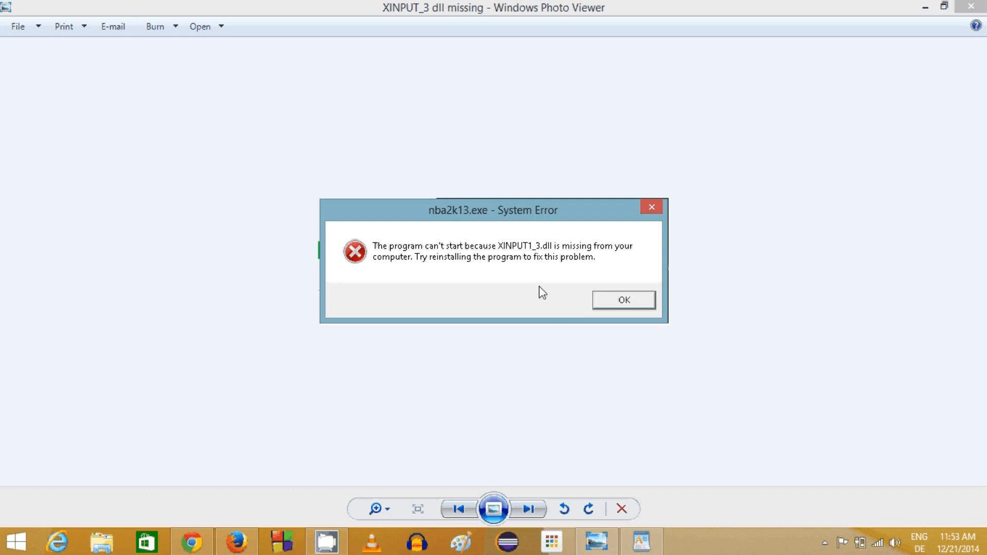
{"action": "mouse_move", "coordinate": [545, 260]}
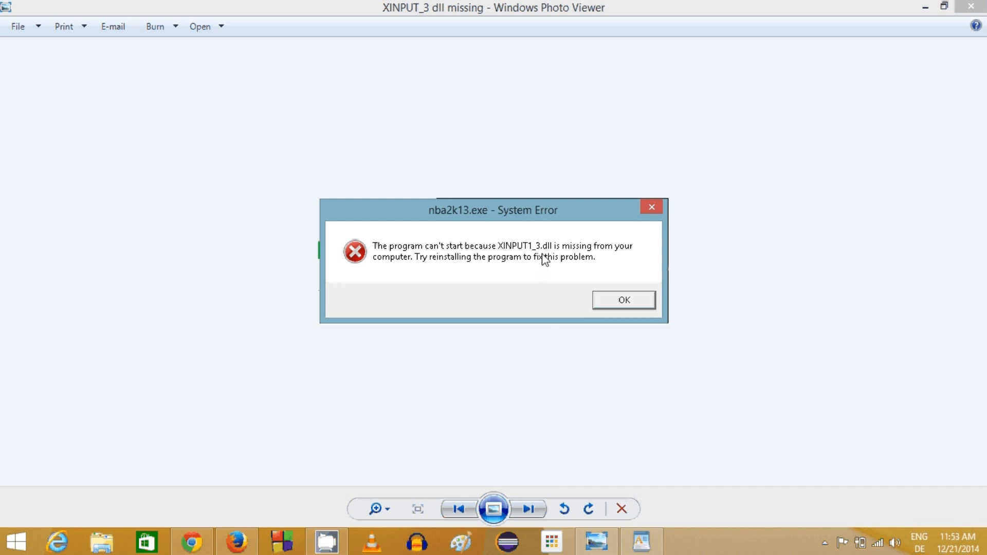
{"action": "mouse_move", "coordinate": [519, 230]}
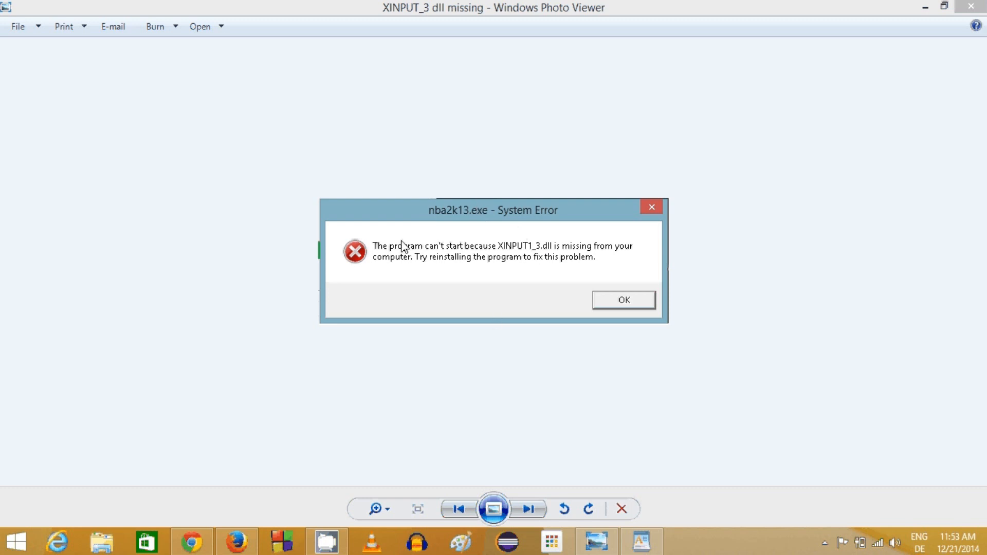
{"action": "mouse_move", "coordinate": [522, 248]}
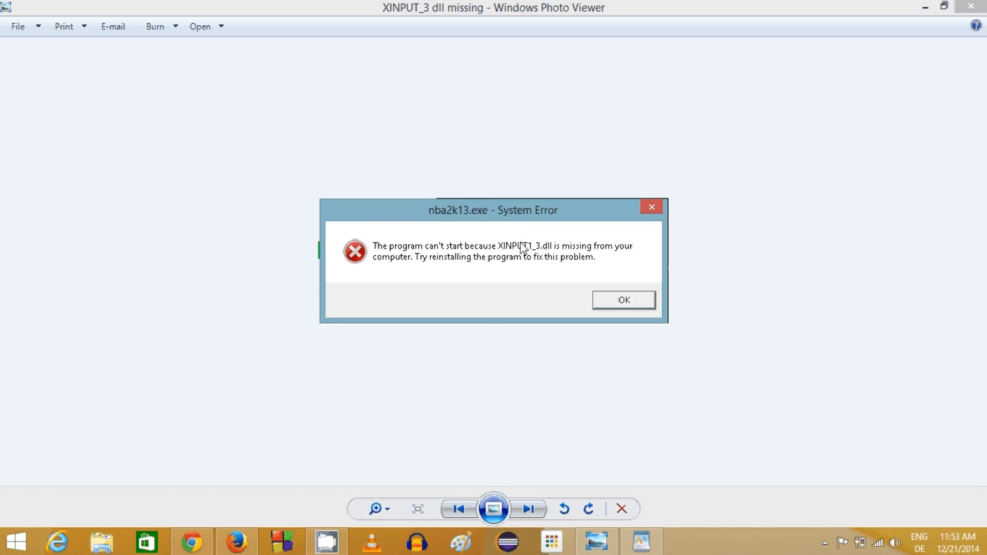
{"action": "mouse_move", "coordinate": [489, 230]}
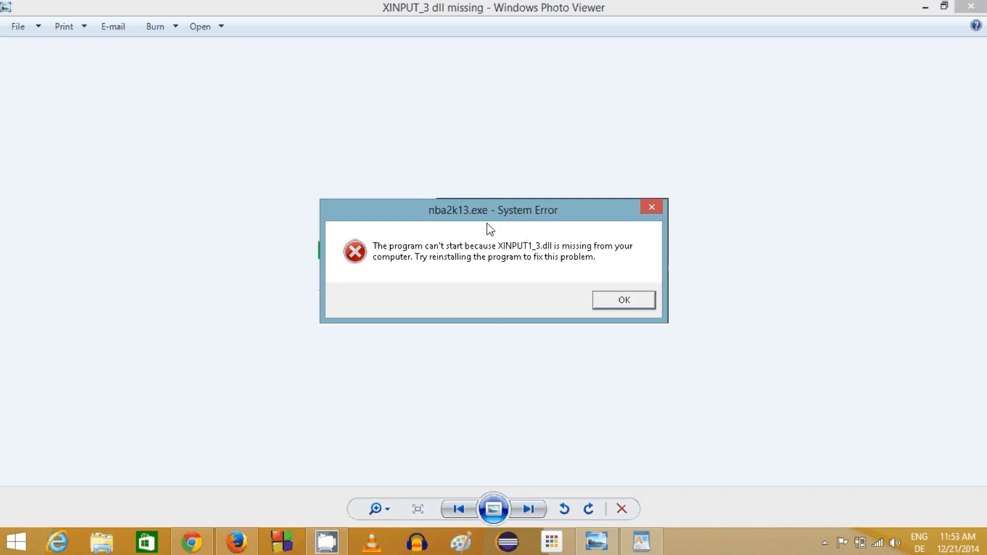
{"action": "mouse_move", "coordinate": [389, 258]}
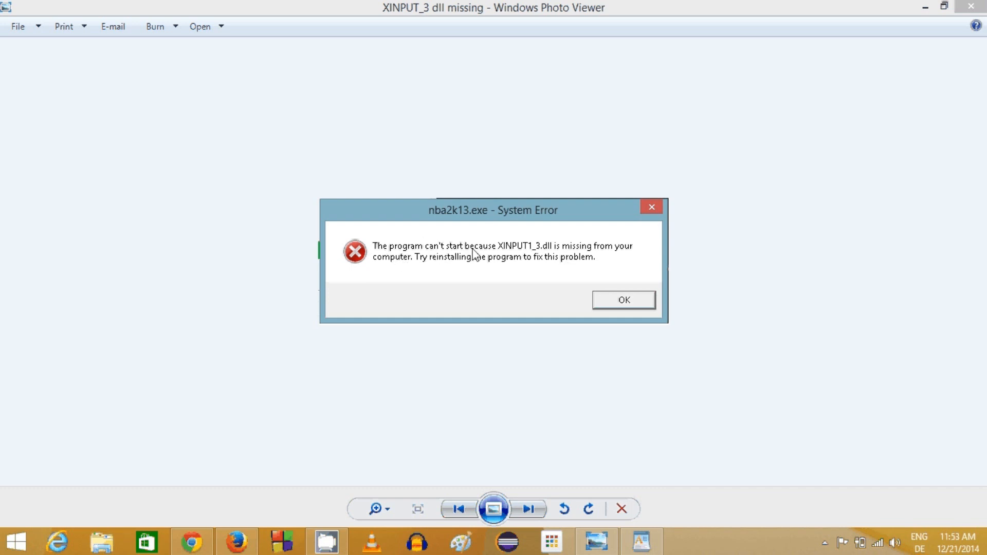
{"action": "mouse_move", "coordinate": [535, 257]}
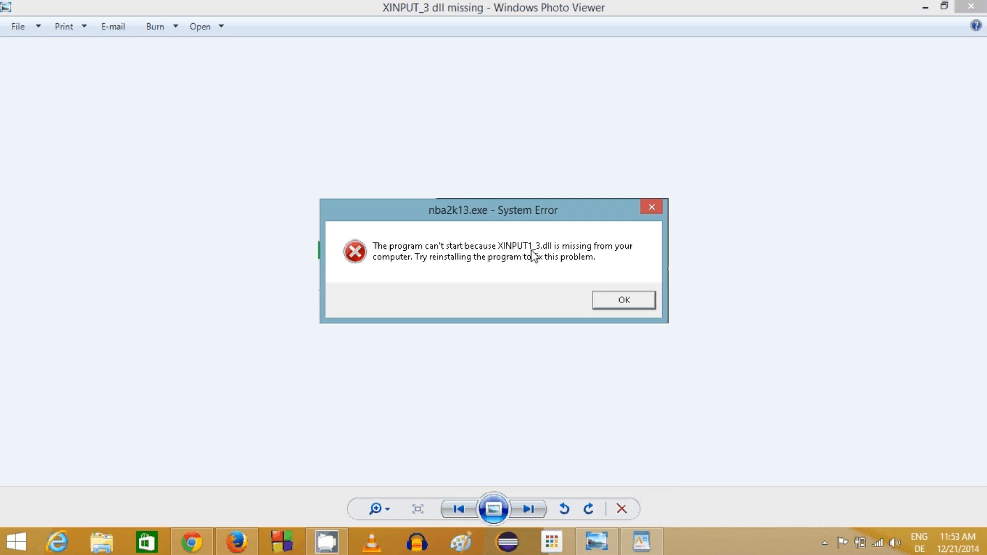
{"action": "mouse_move", "coordinate": [577, 254]}
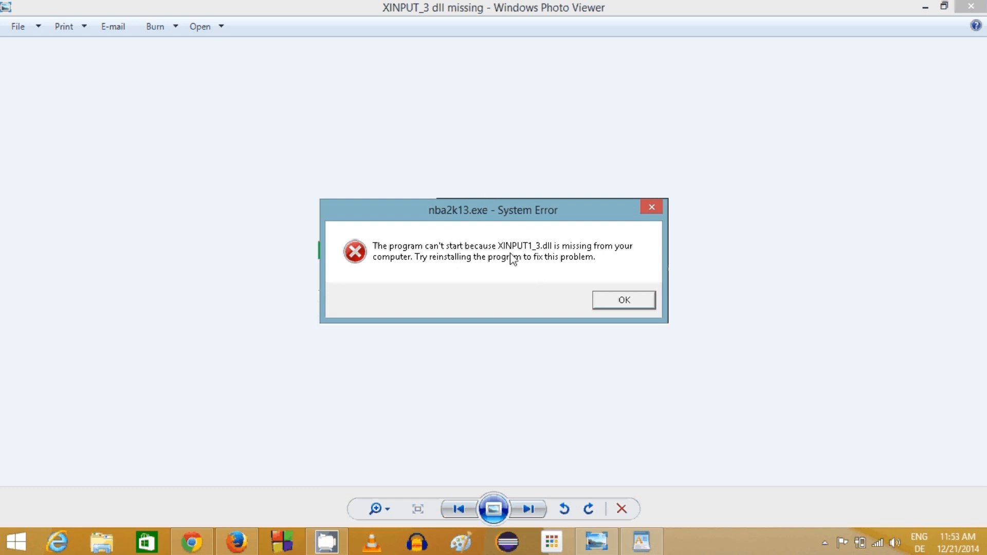
{"action": "mouse_move", "coordinate": [502, 228]}
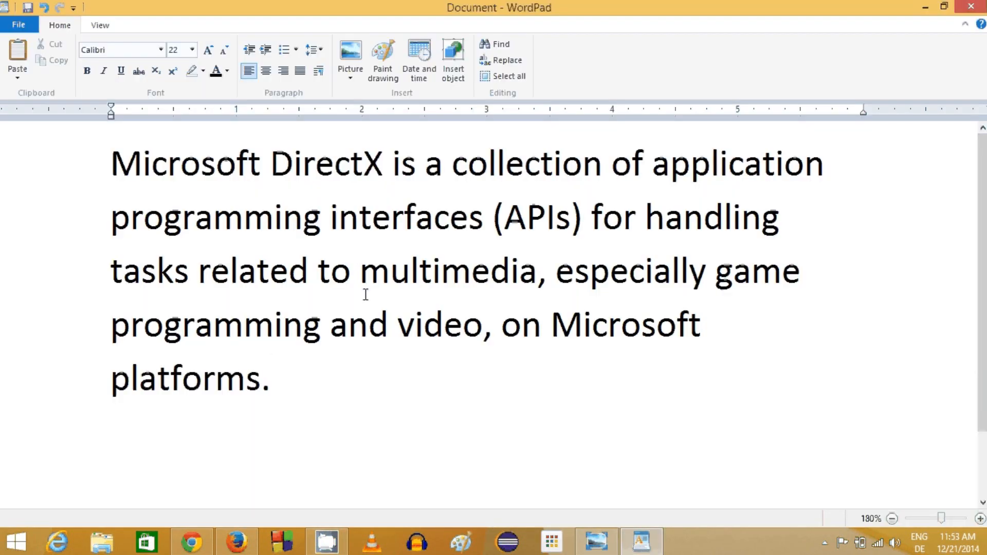
{"action": "mouse_move", "coordinate": [628, 166]}
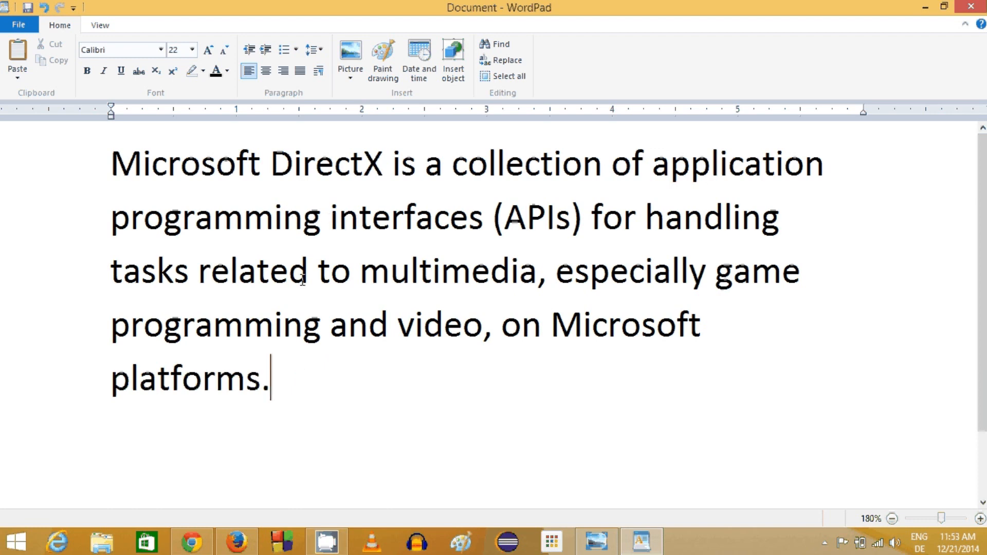
{"action": "mouse_move", "coordinate": [294, 324]}
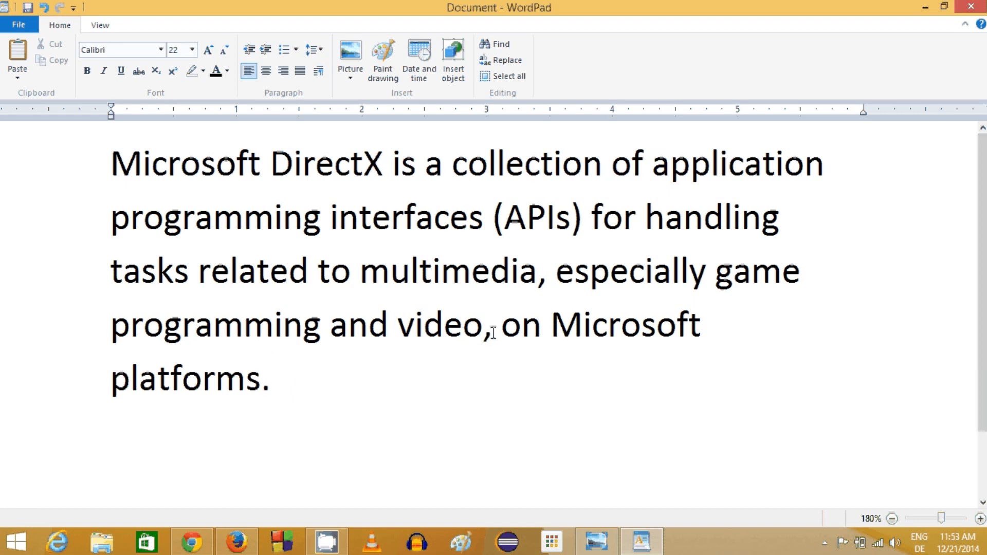
Select the word DirectX within the Microsoft DirectX paragraph in WordPad.
{"action": "left_click", "coordinate": [493, 325]}
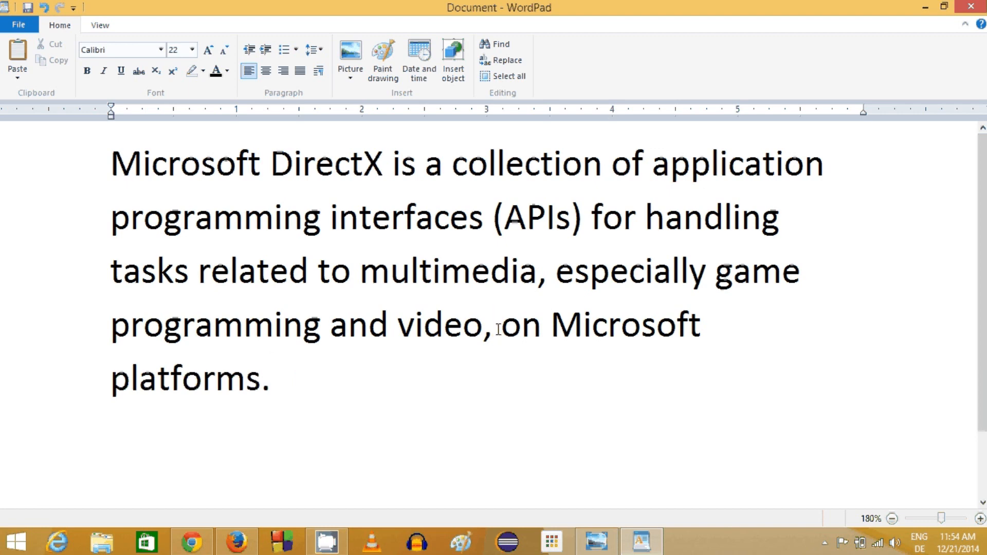
{"action": "left_click", "coordinate": [332, 164]}
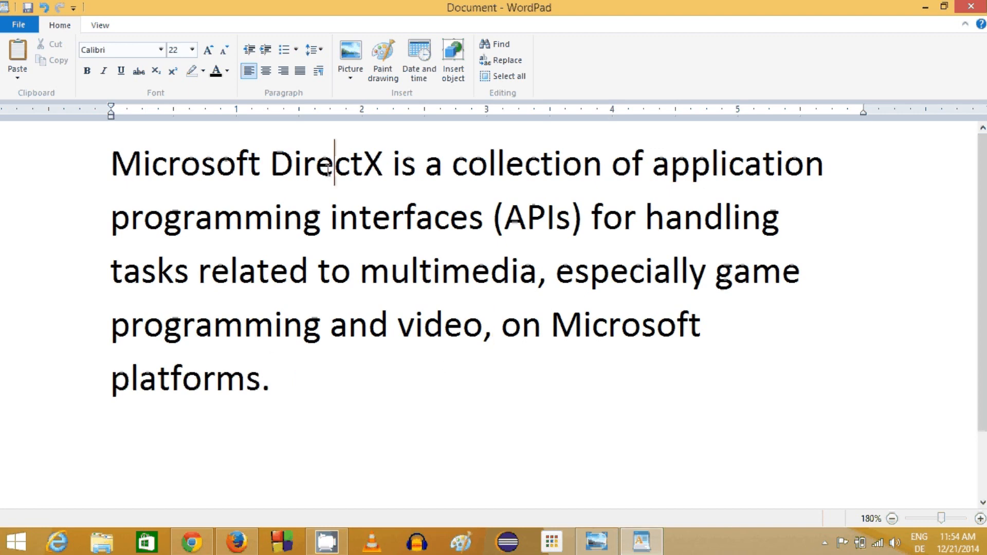
{"action": "double_click", "coordinate": [328, 165]}
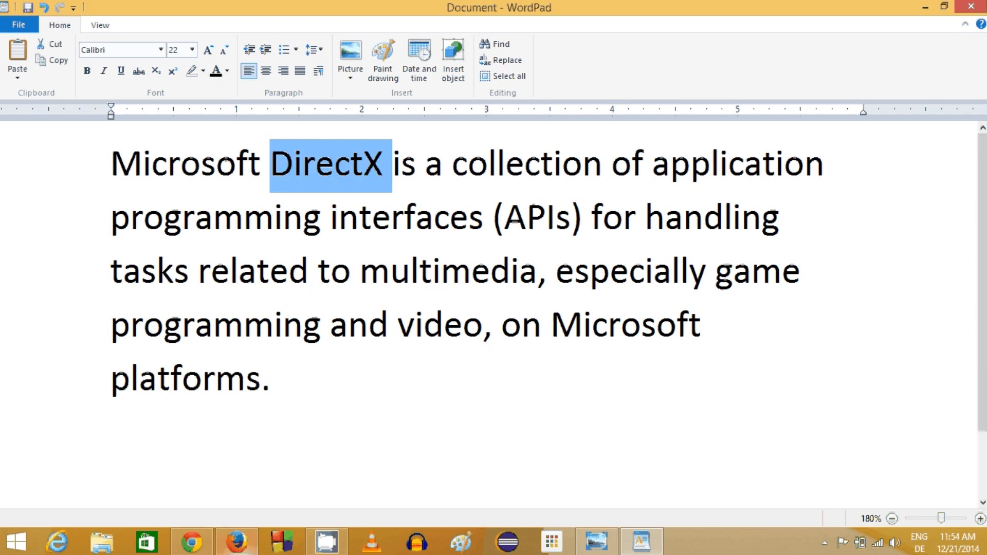
Search Google for 'DirectX' and open Microsoft's 'How to install the latest version of DirectX' article.
{"action": "left_click", "coordinate": [237, 542]}
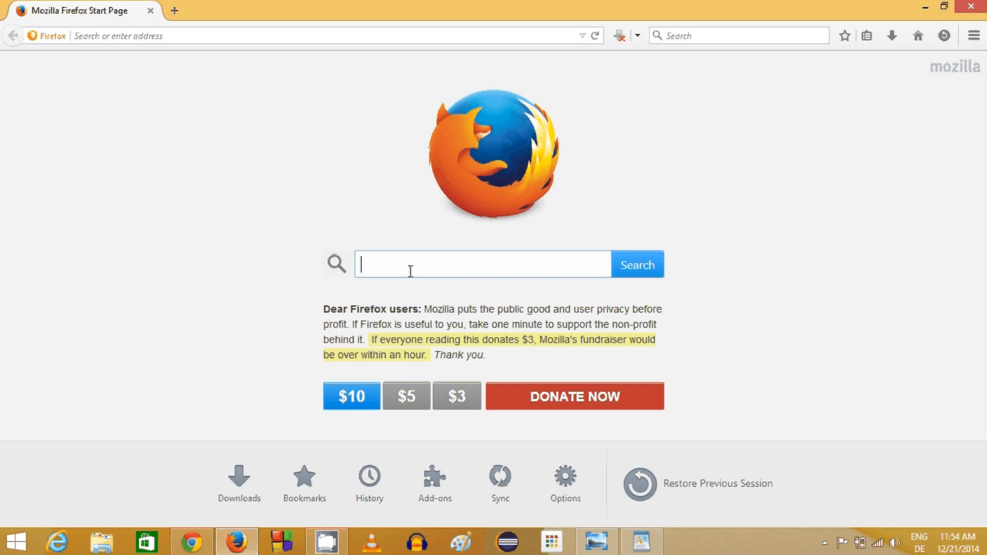
{"action": "type", "text": "DirectX"}
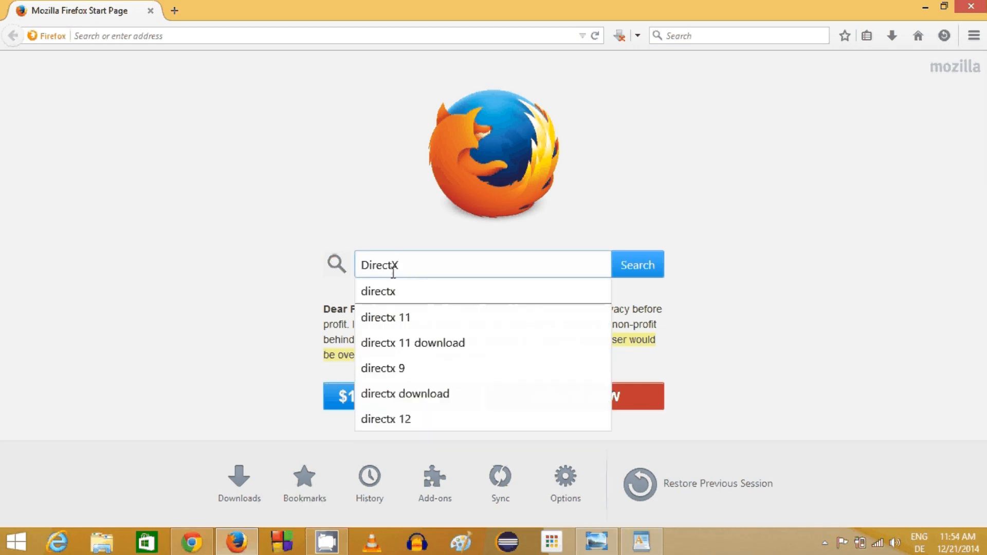
{"action": "left_click", "coordinate": [637, 264]}
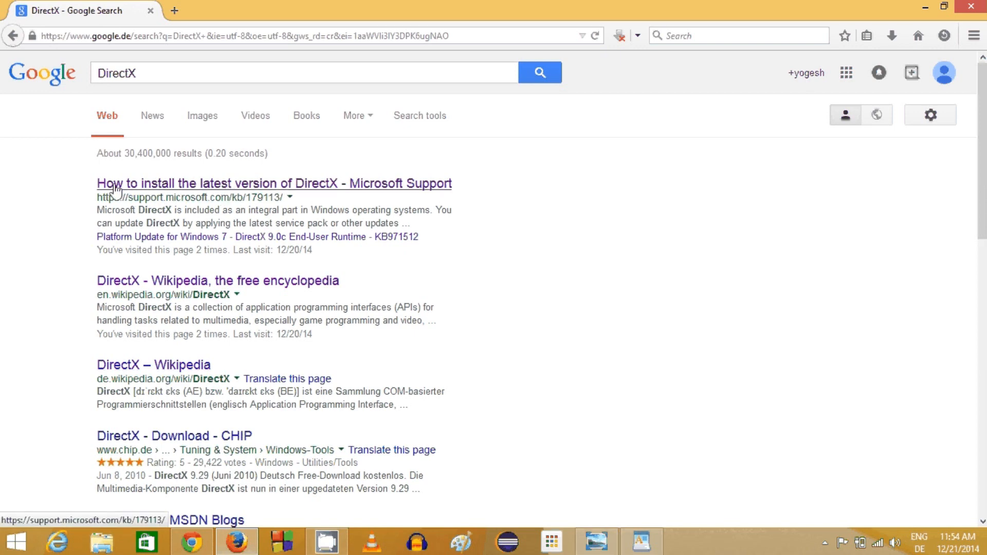
{"action": "mouse_move", "coordinate": [271, 186]}
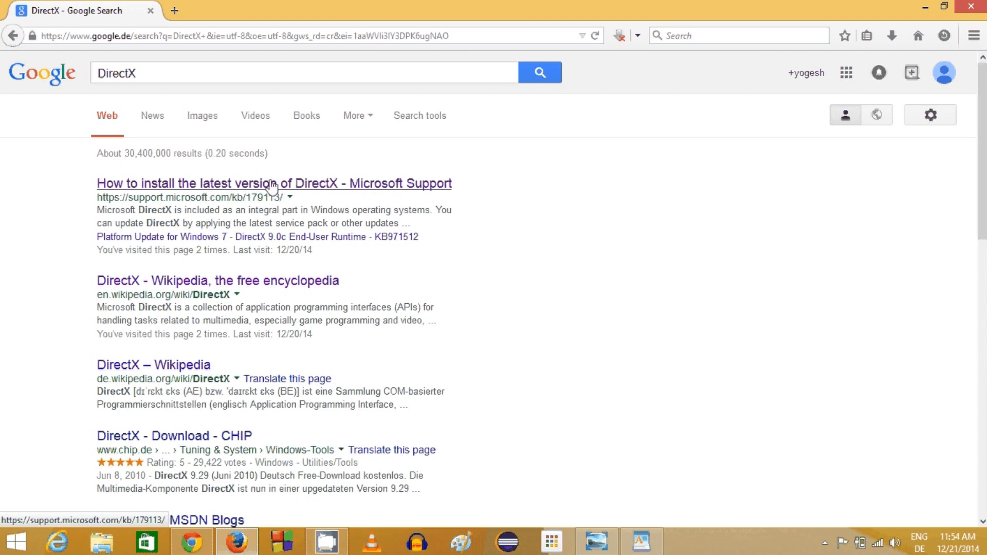
{"action": "left_click", "coordinate": [274, 184]}
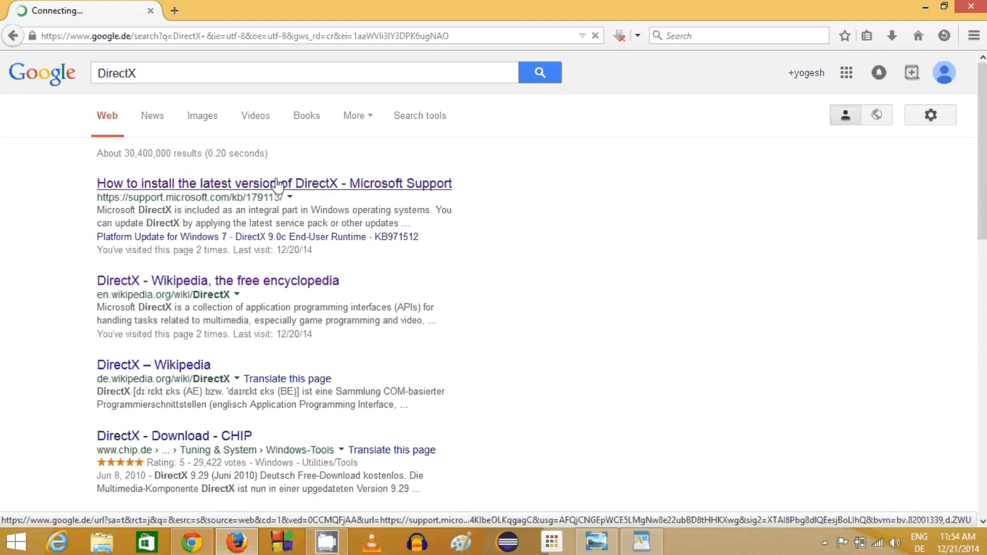
{"action": "left_click", "coordinate": [274, 183]}
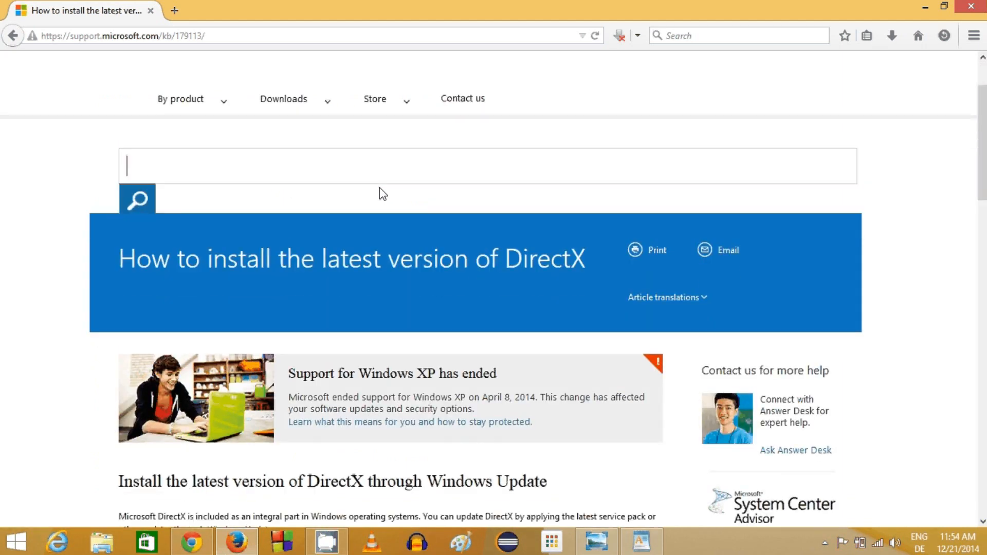
Follow the article's DirectX End-User Runtime Web Installer link to the Download Center page.
{"action": "scroll", "scroll_direction": "down", "scroll_amount": 3}
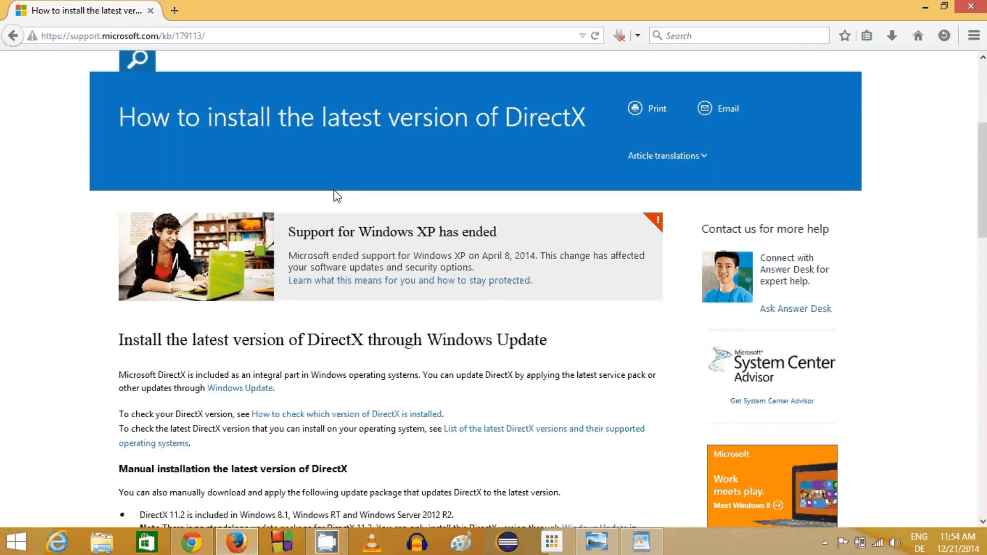
{"action": "scroll", "scroll_direction": "down", "scroll_amount": 3}
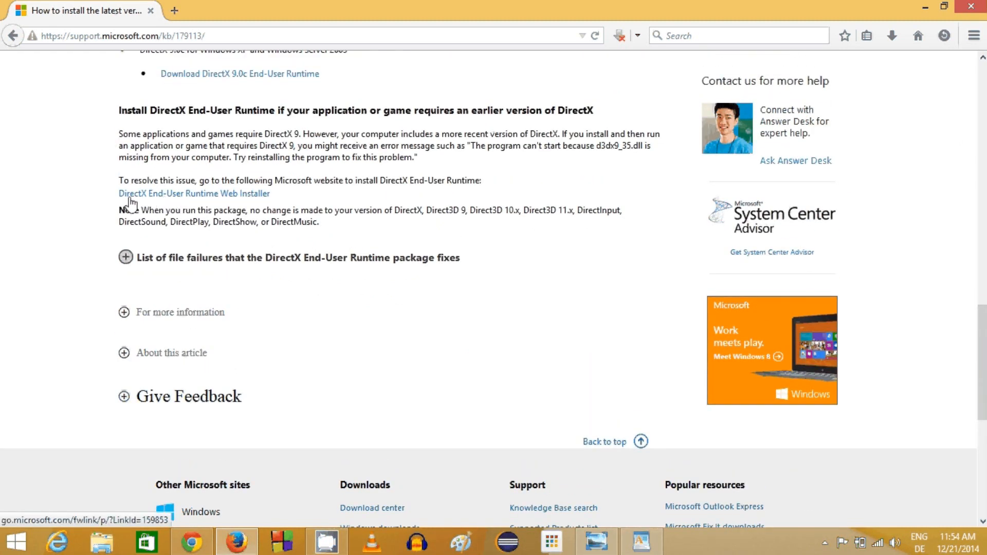
{"action": "mouse_move", "coordinate": [224, 199]}
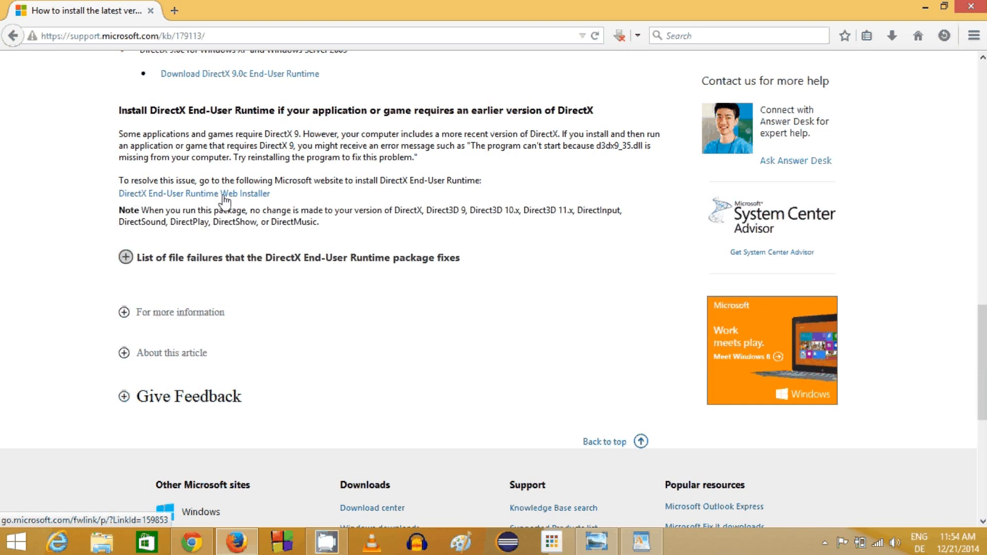
{"action": "mouse_move", "coordinate": [135, 199]}
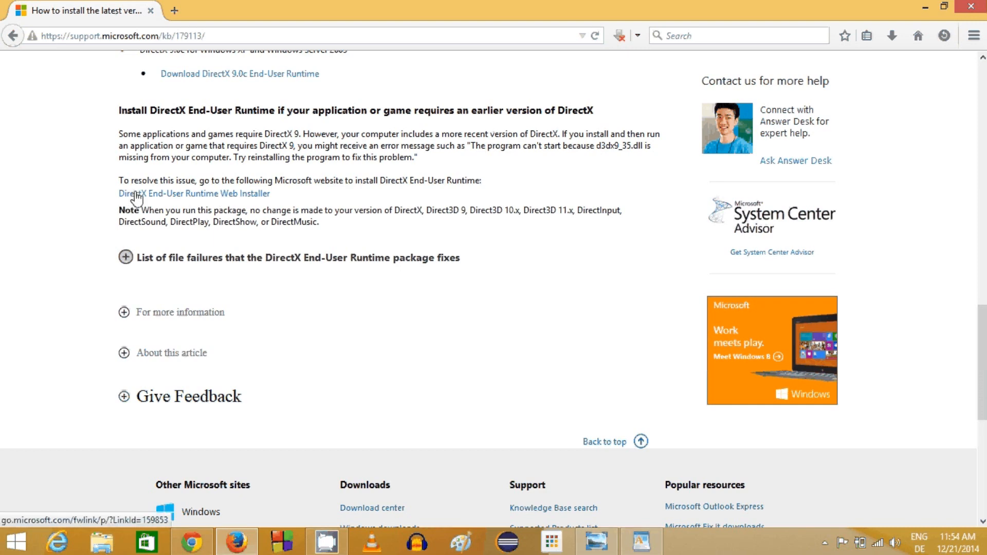
{"action": "mouse_move", "coordinate": [207, 199]}
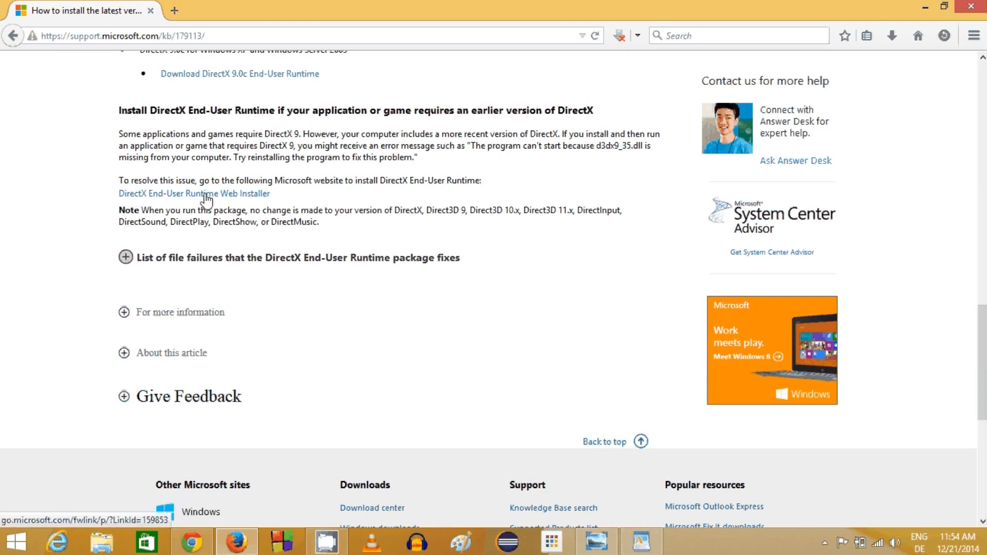
{"action": "left_click", "coordinate": [193, 193]}
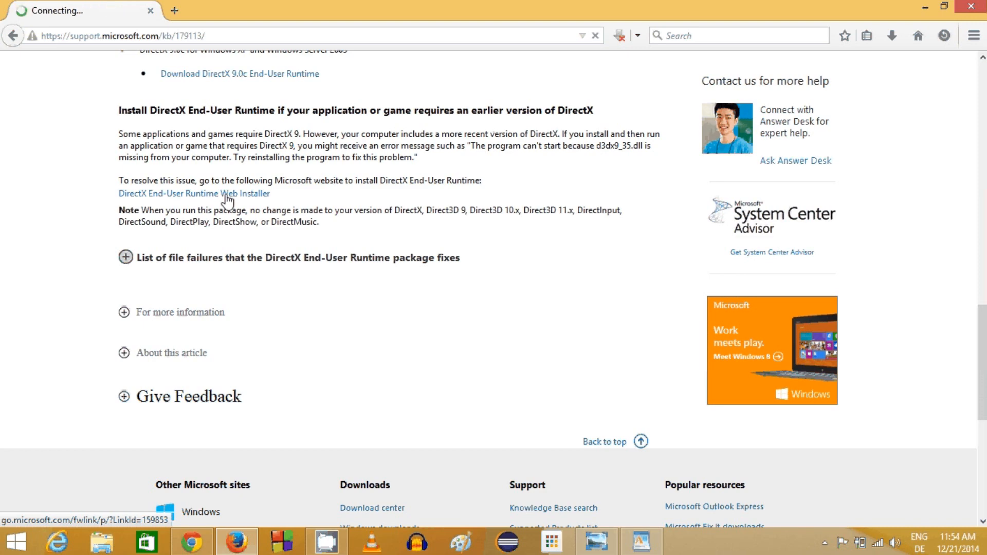
{"action": "left_click", "coordinate": [193, 194]}
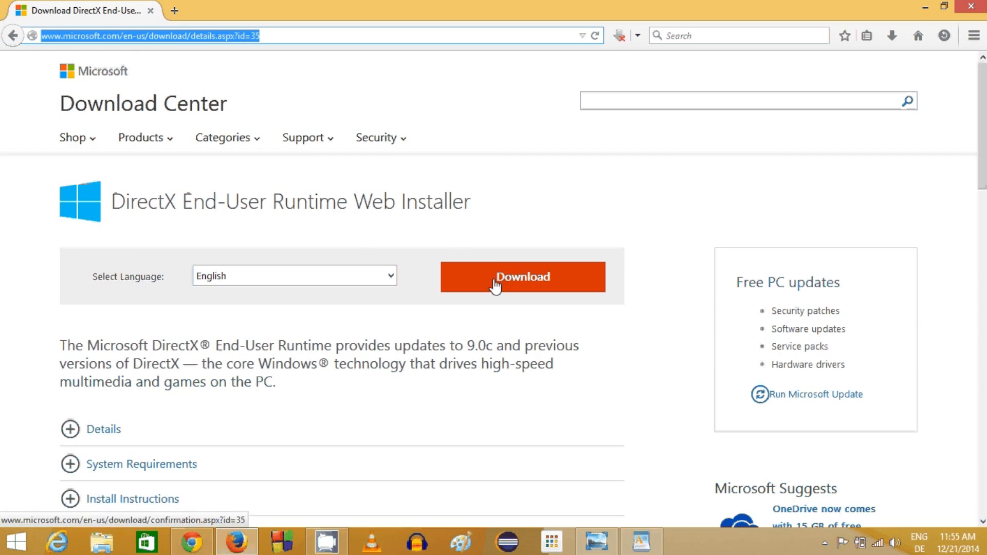
{"action": "mouse_move", "coordinate": [482, 280]}
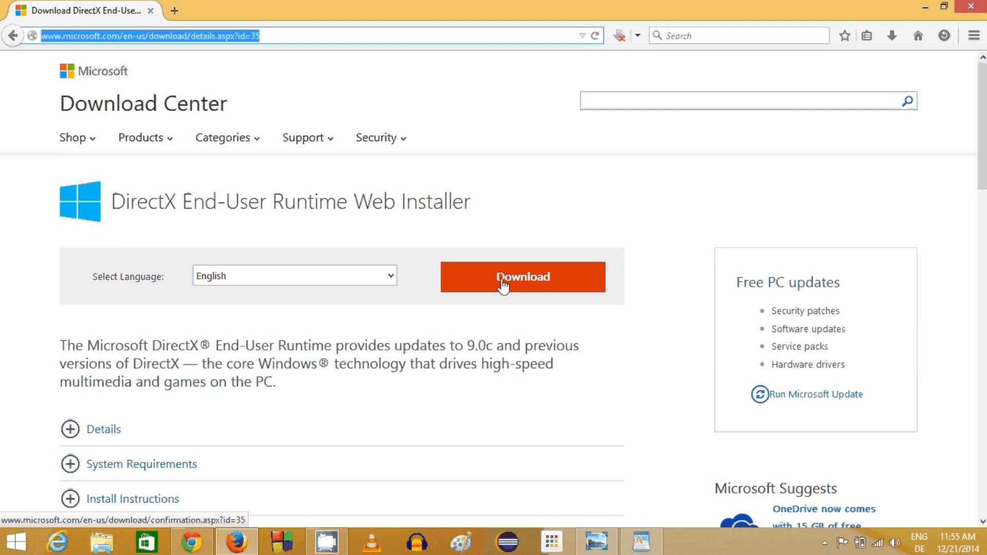
Download the English DirectX End-User Runtime Web Installer.
{"action": "left_click", "coordinate": [522, 277]}
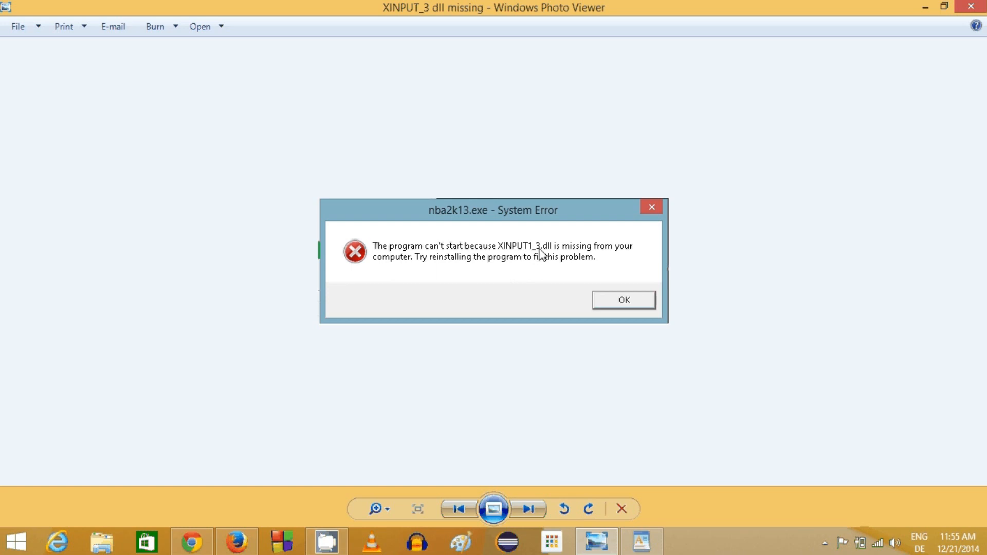
{"action": "mouse_move", "coordinate": [362, 543]}
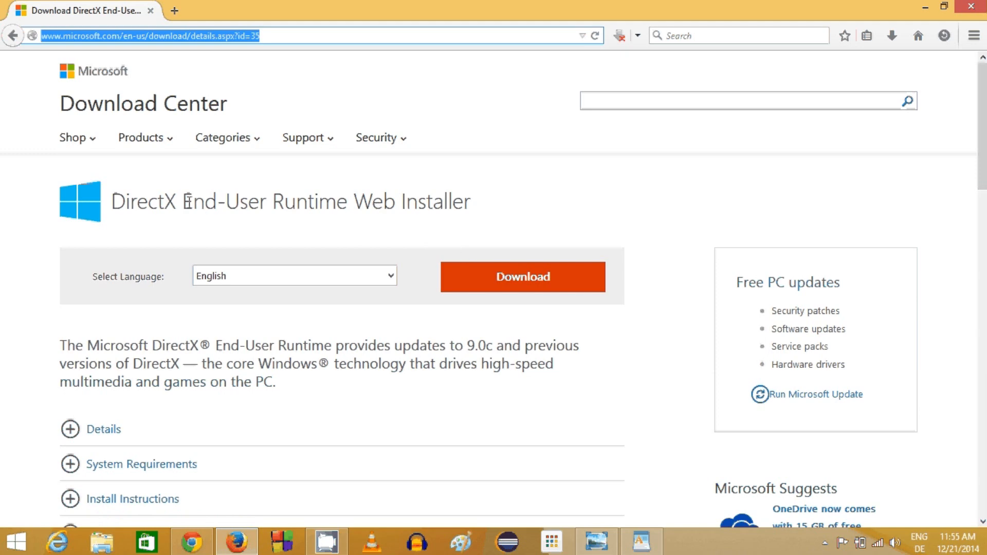
{"action": "double_click", "coordinate": [146, 200]}
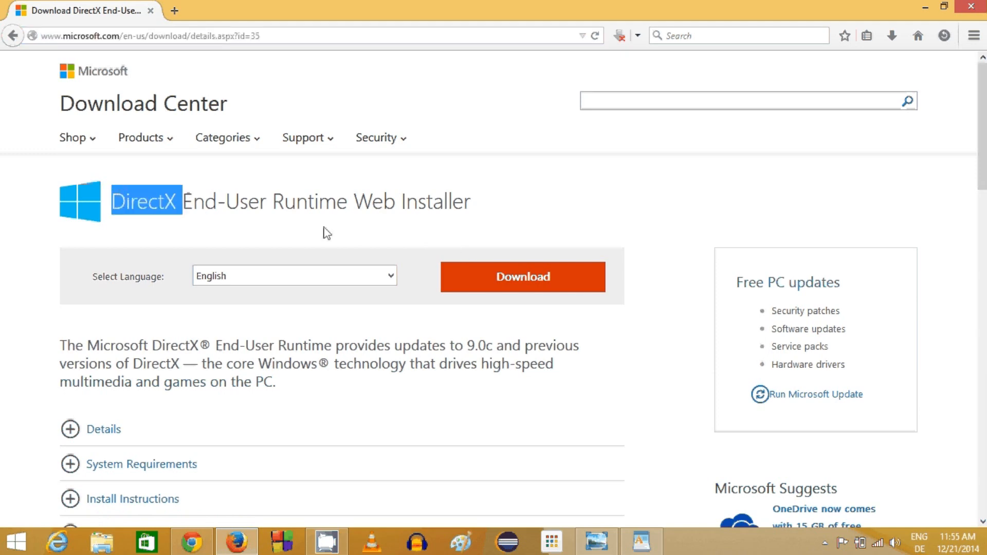
{"action": "mouse_move", "coordinate": [372, 223]}
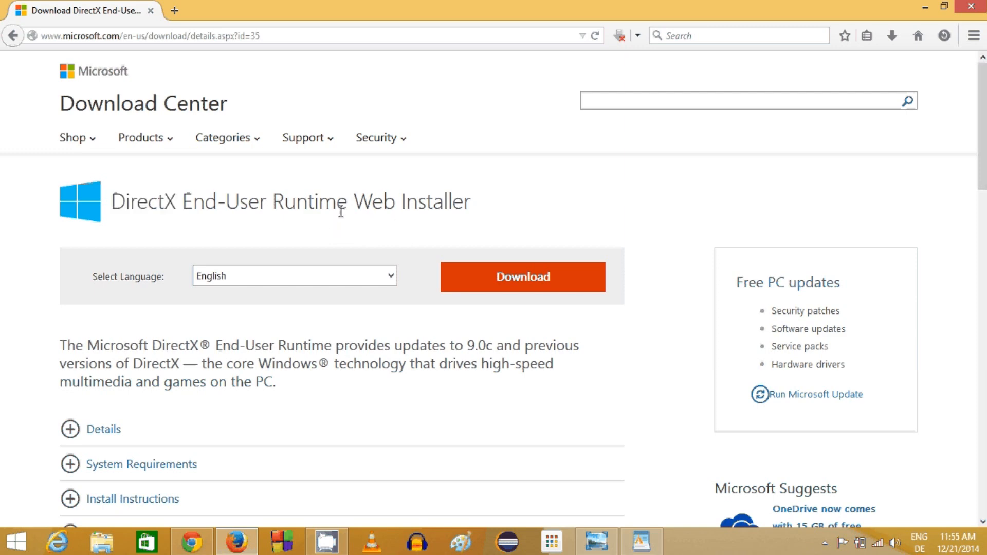
{"action": "mouse_move", "coordinate": [275, 202]}
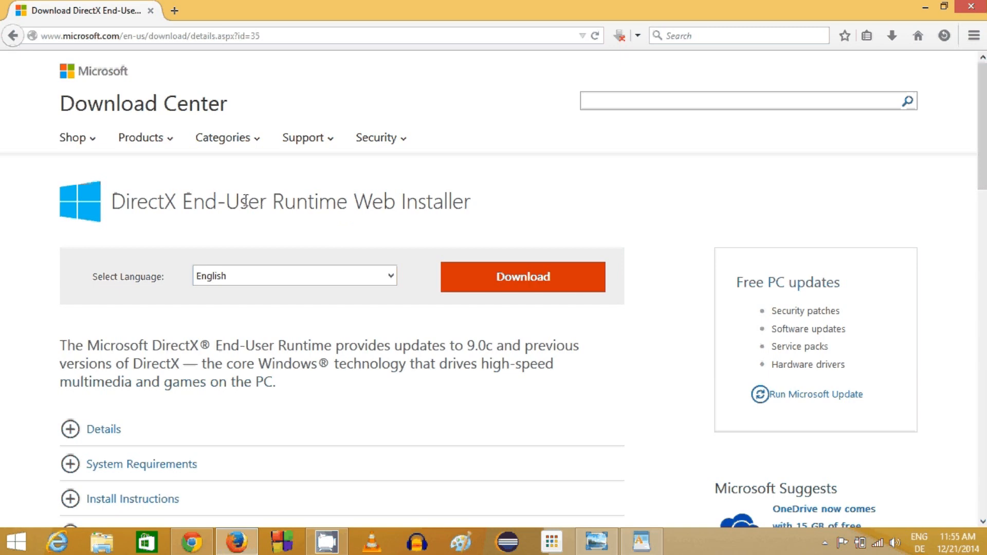
{"action": "mouse_move", "coordinate": [591, 502]}
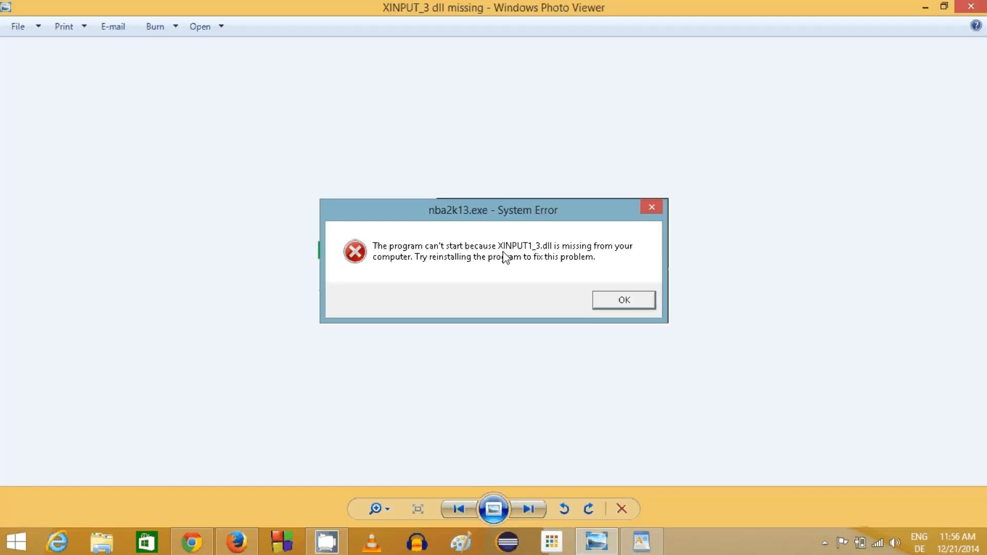
{"action": "mouse_move", "coordinate": [546, 254]}
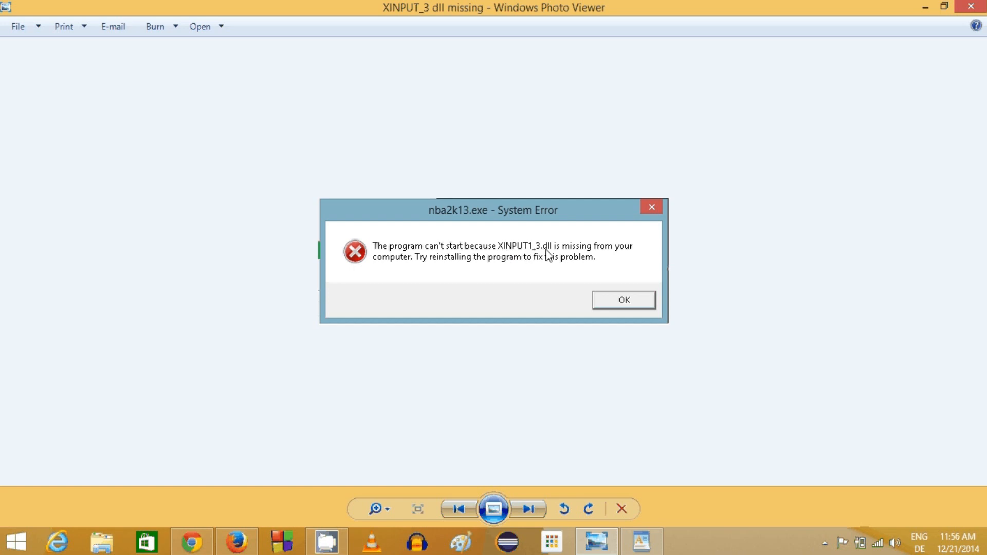
{"action": "mouse_move", "coordinate": [272, 532]}
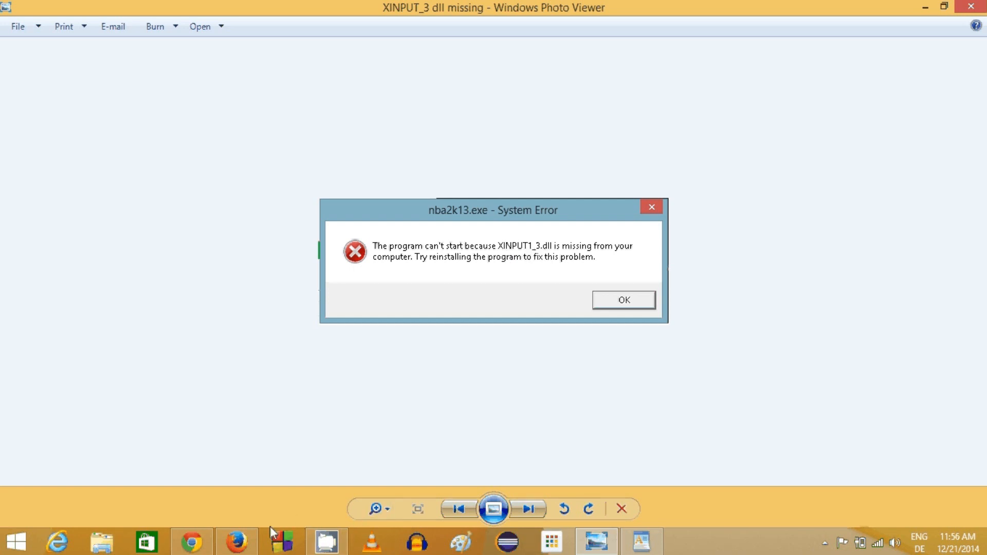
Search Google for 'XINPUT1_3.dll' and open the DLL-files.com free download result.
{"action": "left_click", "coordinate": [236, 542]}
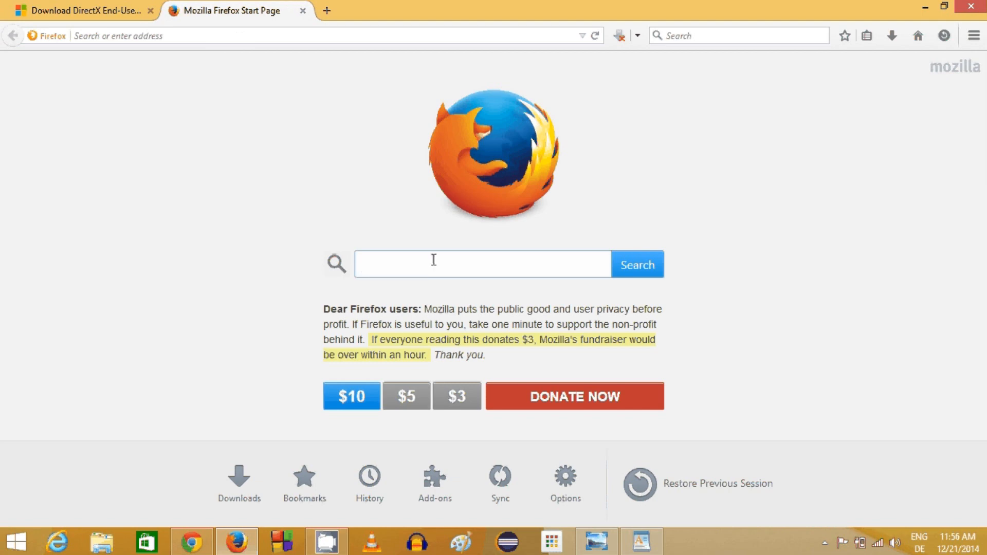
{"action": "type", "text": "XINPUT1_3.dll"}
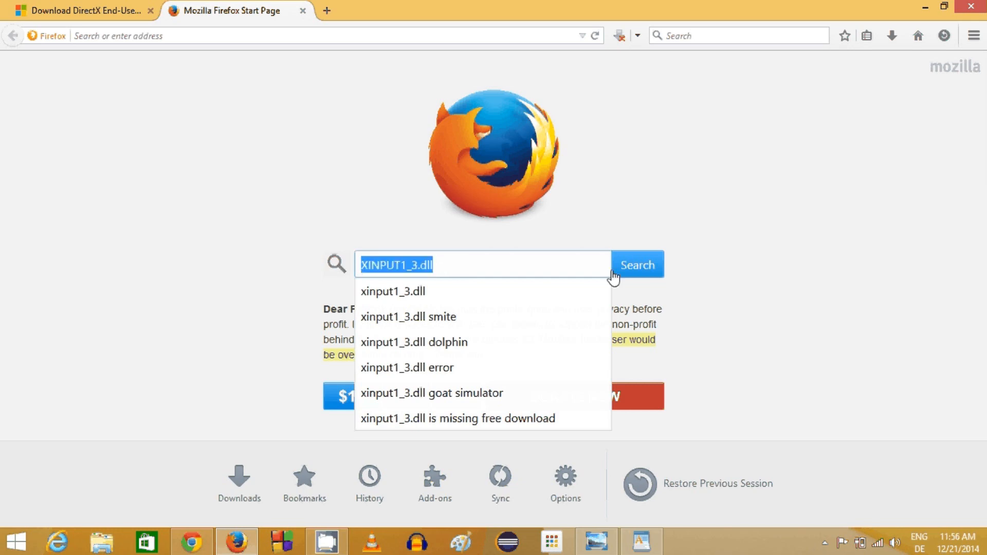
{"action": "left_click", "coordinate": [637, 264]}
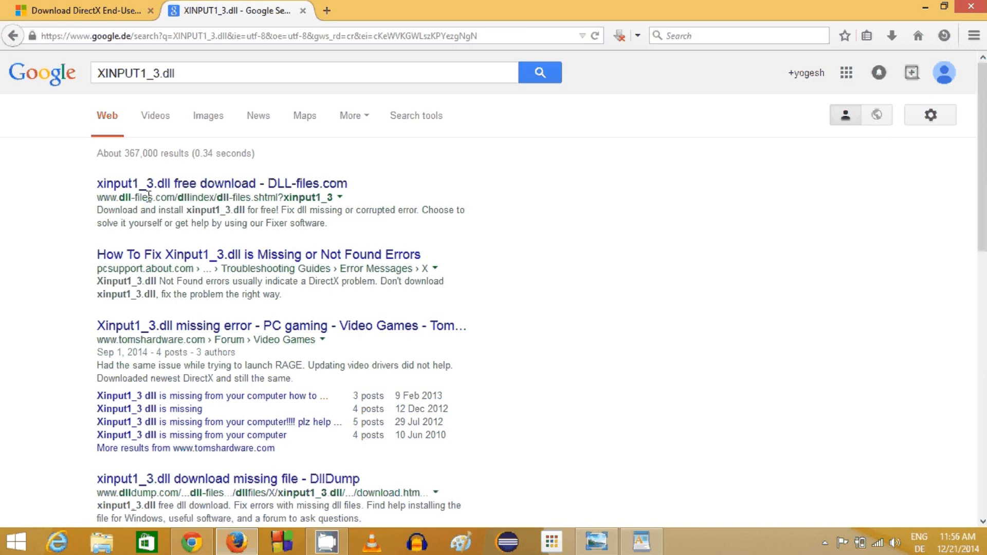
{"action": "double_click", "coordinate": [169, 197]}
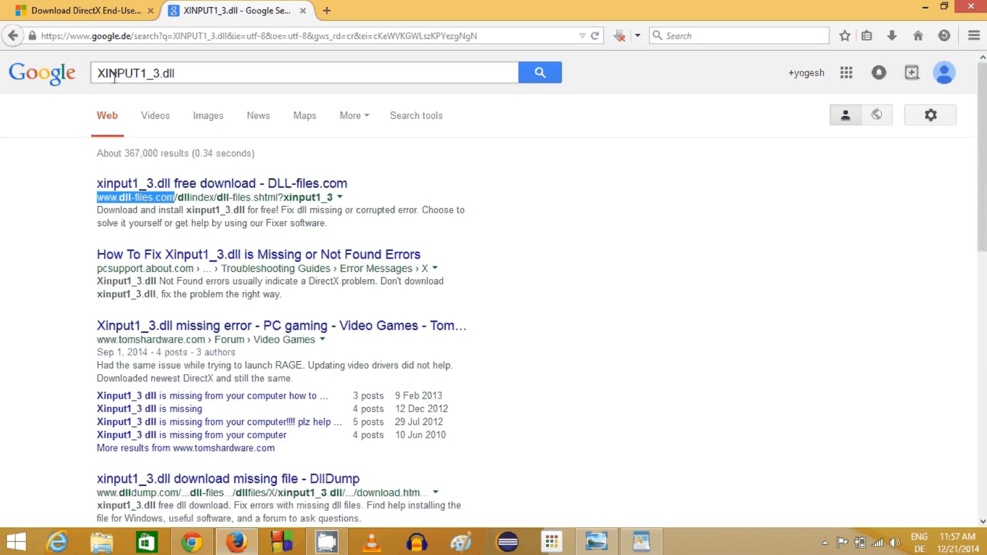
{"action": "mouse_move", "coordinate": [94, 183]}
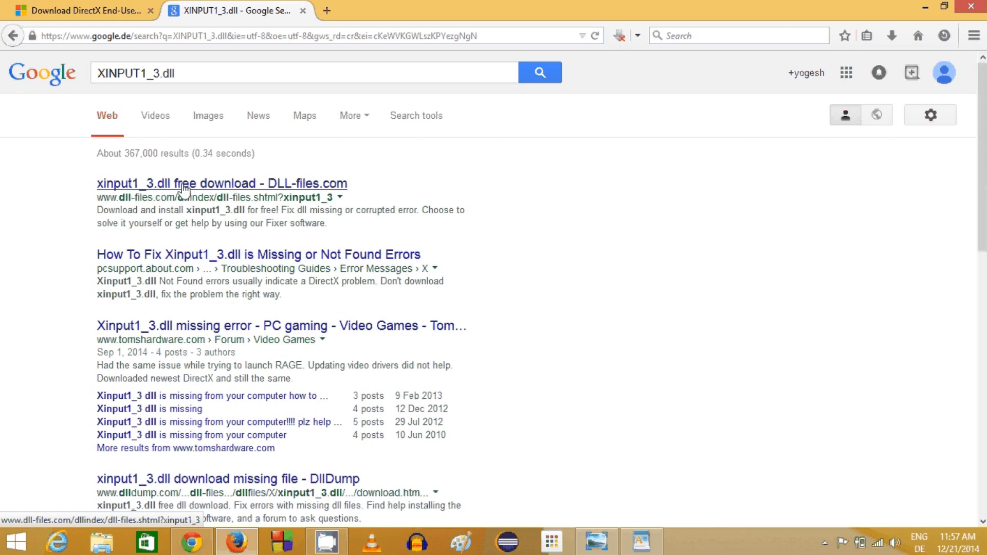
{"action": "left_click", "coordinate": [221, 183]}
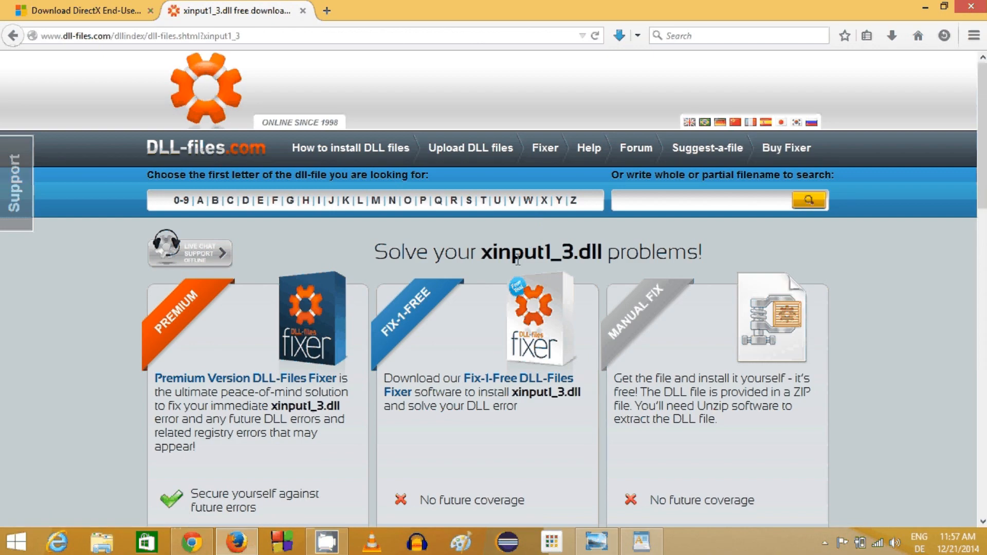
Choose Download ZIP-File and expand the list of all 32-bit and 64-bit xinput1_3.dll versions.
{"action": "scroll", "scroll_direction": "down", "scroll_amount": 3}
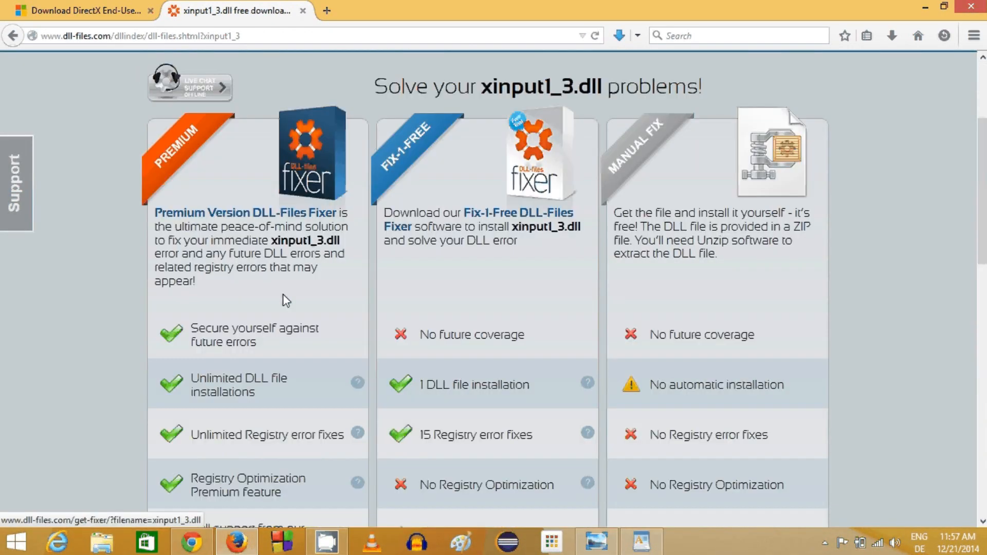
{"action": "scroll", "scroll_direction": "down", "scroll_amount": 3}
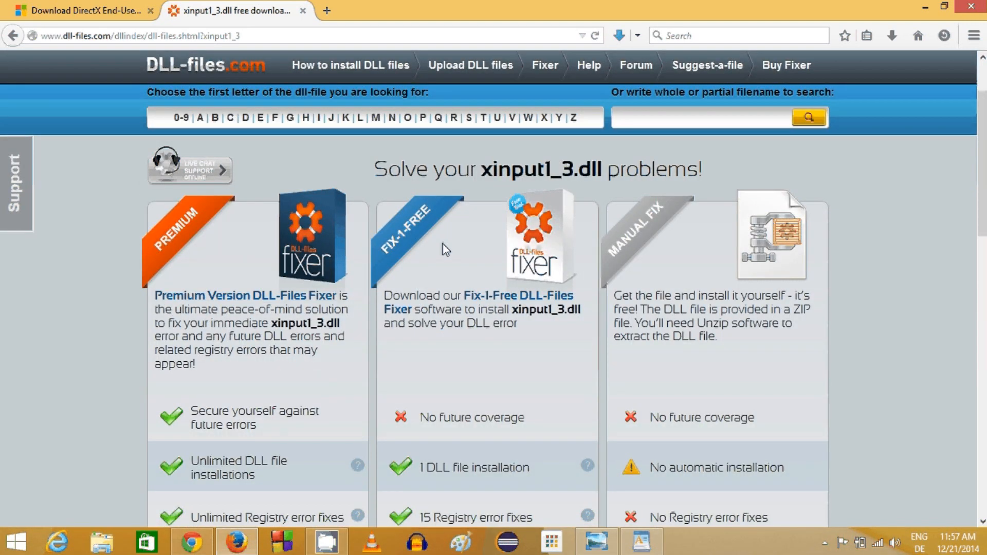
{"action": "scroll", "scroll_direction": "down", "scroll_amount": 3}
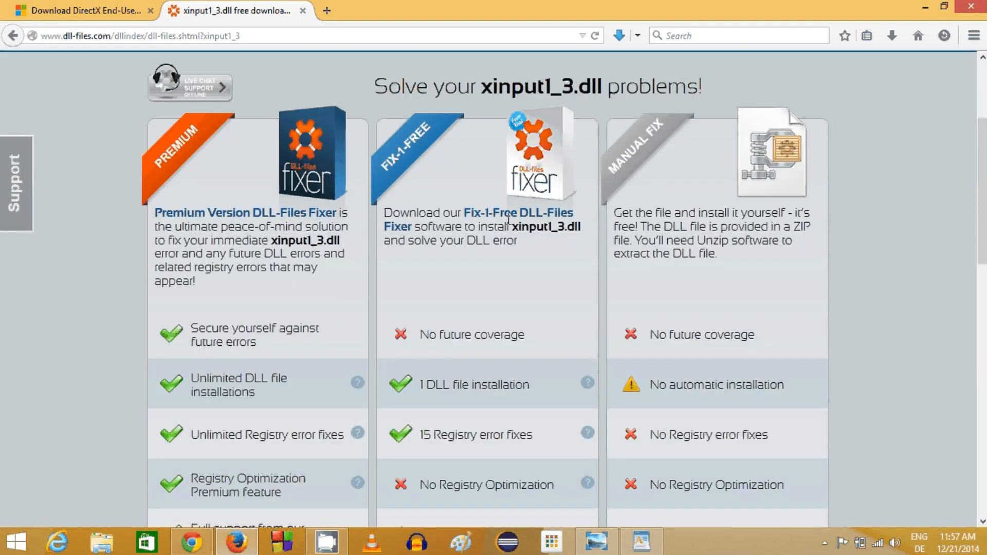
{"action": "scroll", "scroll_direction": "down", "scroll_amount": 3}
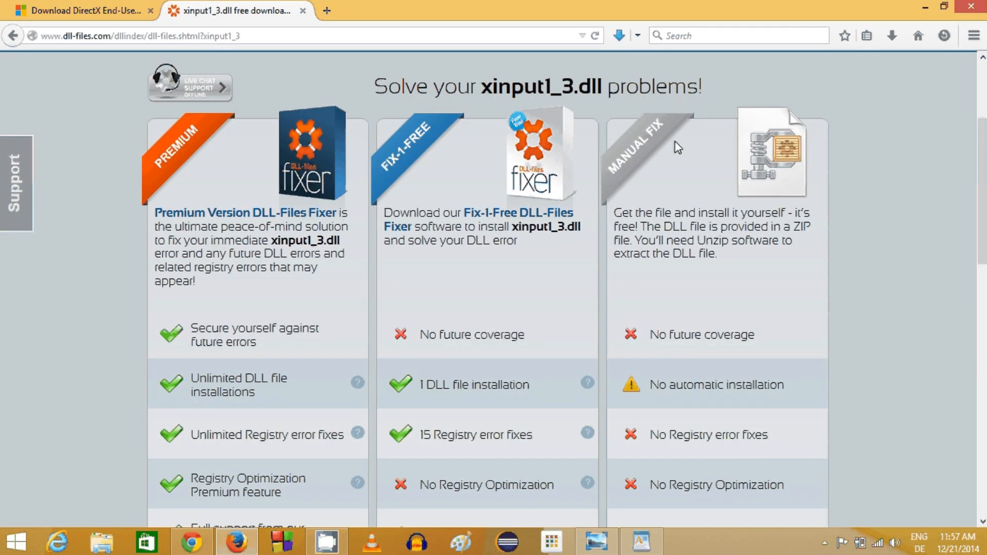
{"action": "scroll", "scroll_direction": "down", "scroll_amount": 3}
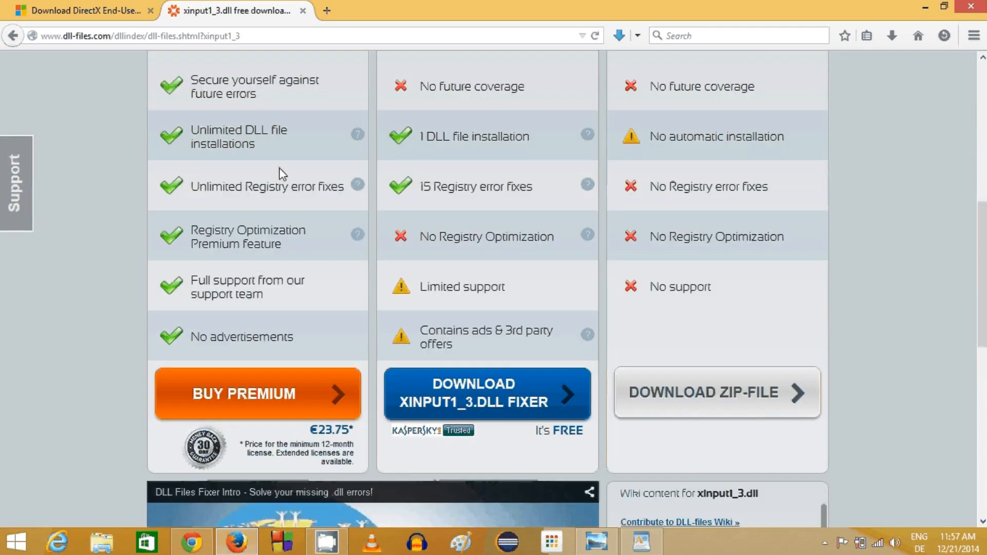
{"action": "scroll", "scroll_direction": "up", "scroll_amount": 3}
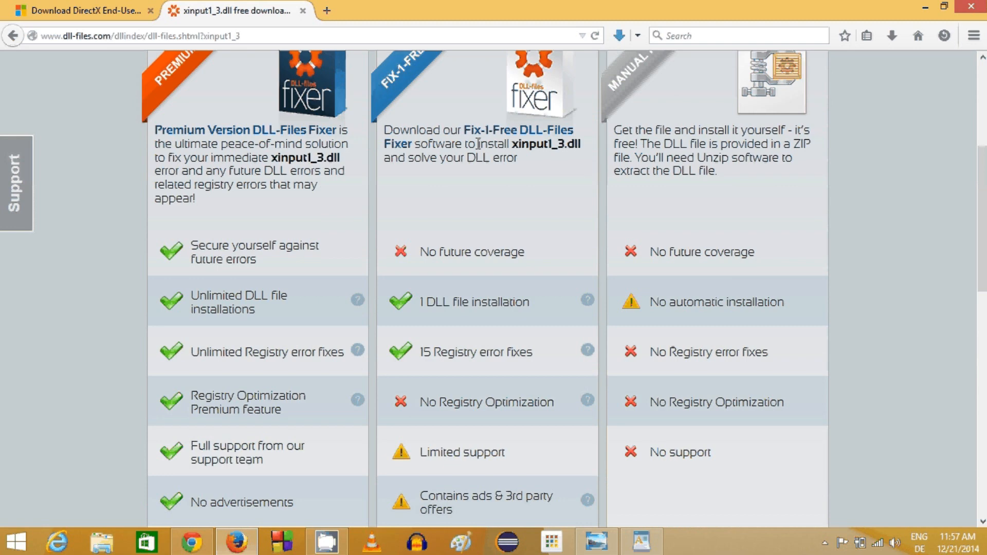
{"action": "scroll", "scroll_direction": "down", "scroll_amount": 3}
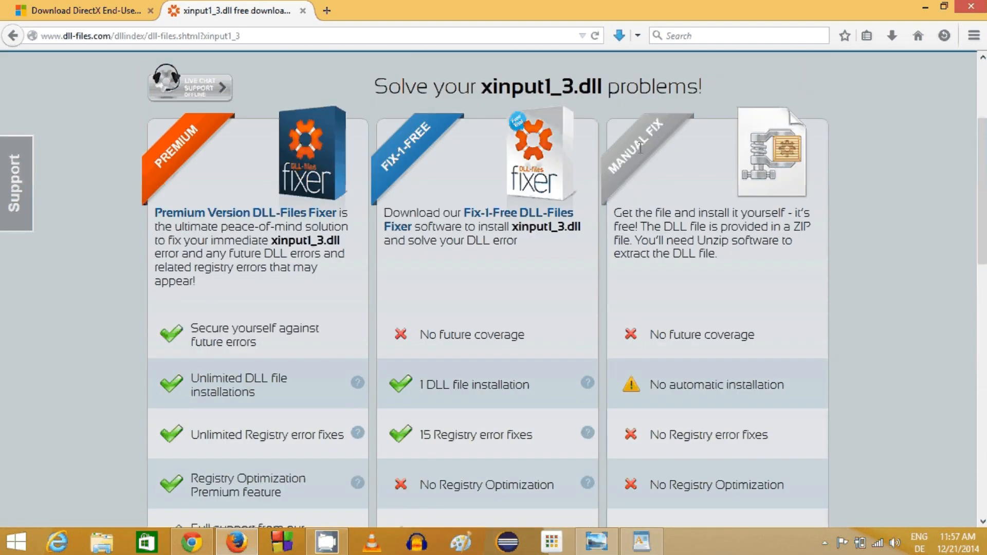
{"action": "mouse_move", "coordinate": [703, 144]}
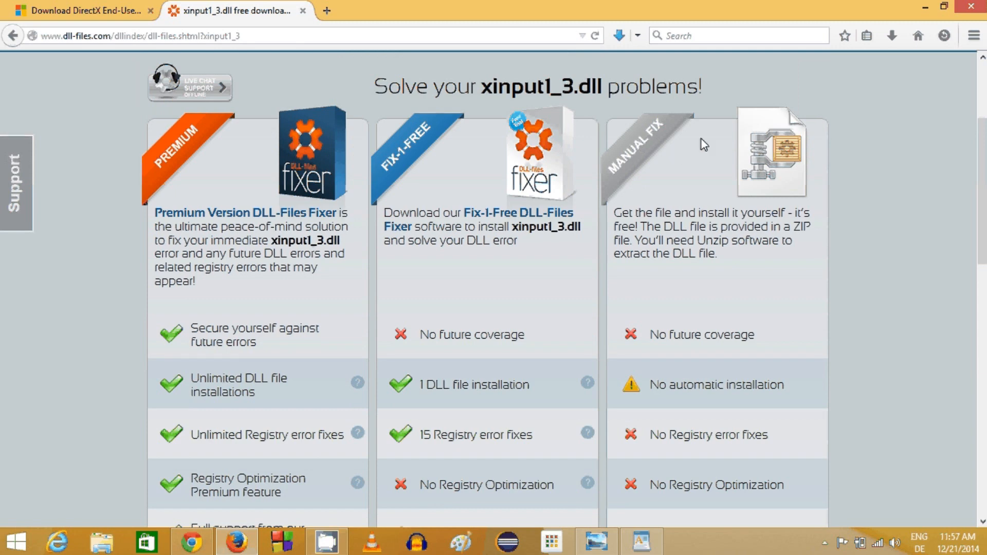
{"action": "scroll", "scroll_direction": "down", "scroll_amount": 3}
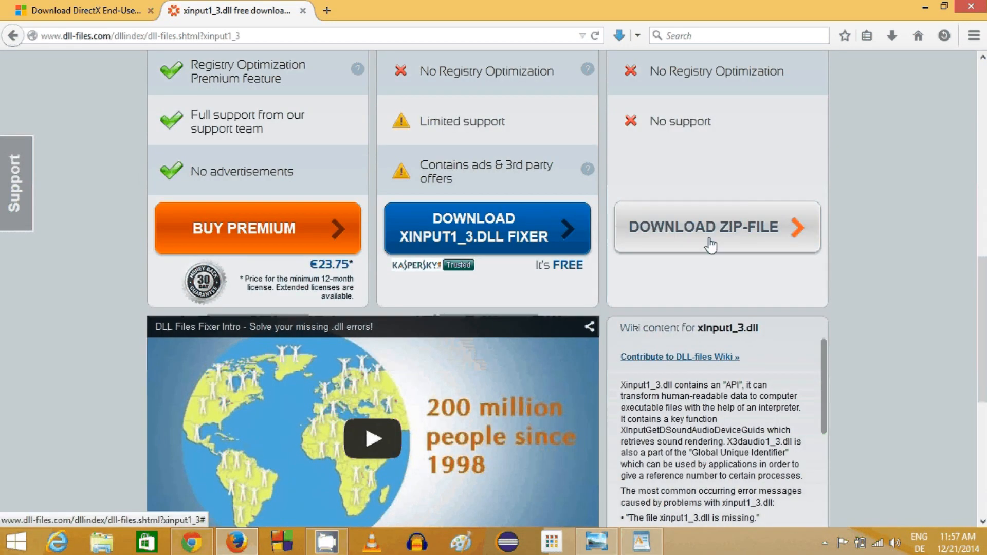
{"action": "left_click", "coordinate": [711, 227]}
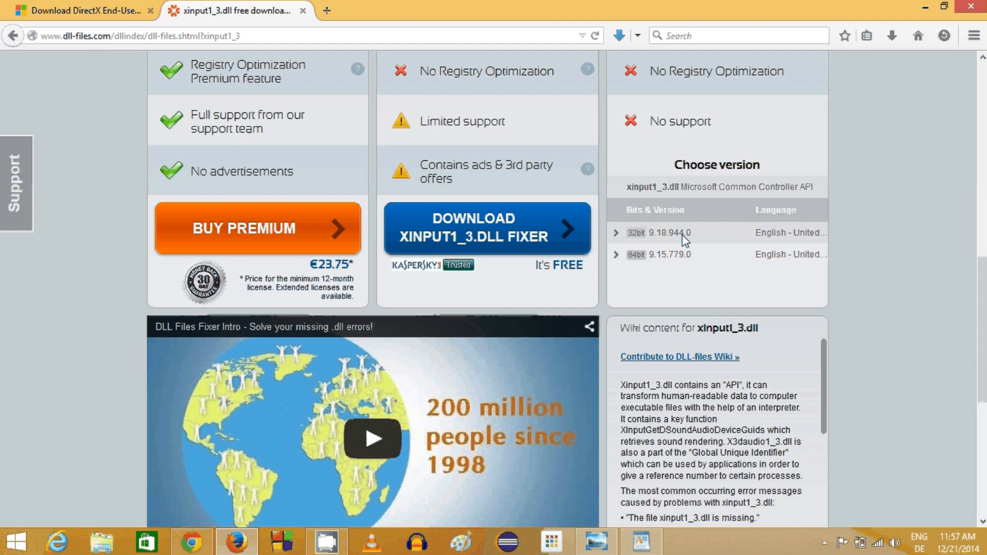
{"action": "left_click", "coordinate": [716, 187]}
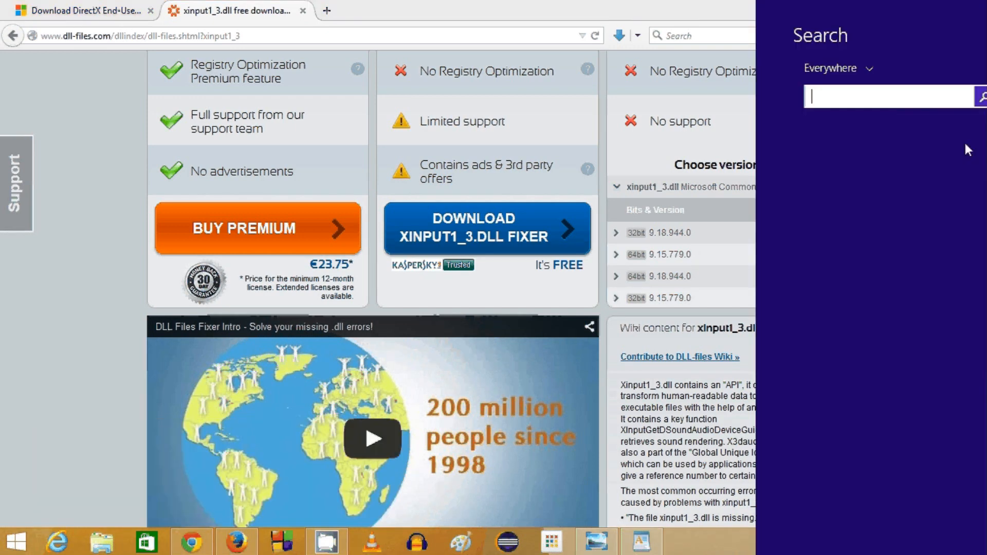
Search Windows for 'sy' and open System to confirm a 64-bit operating system.
{"action": "type", "text": "sy"}
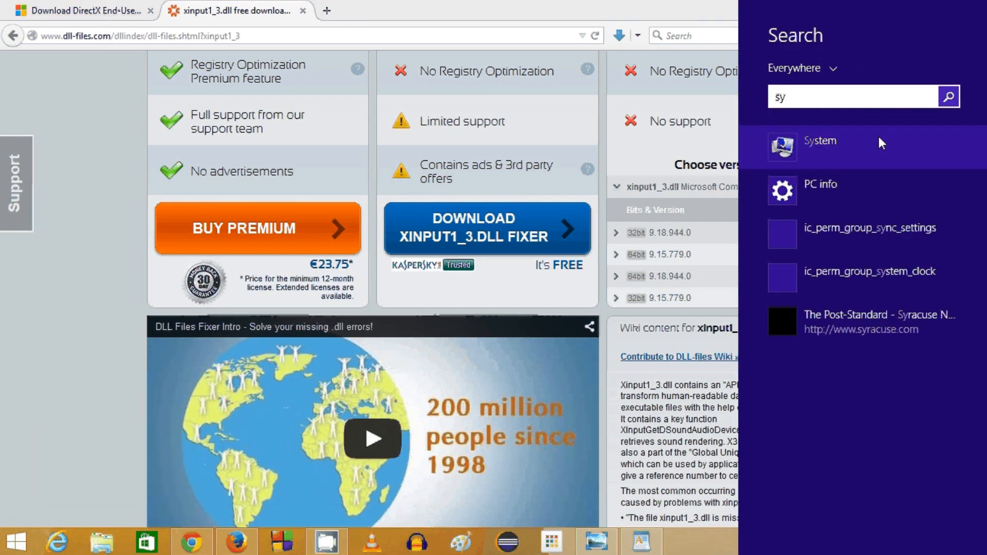
{"action": "left_click", "coordinate": [820, 141]}
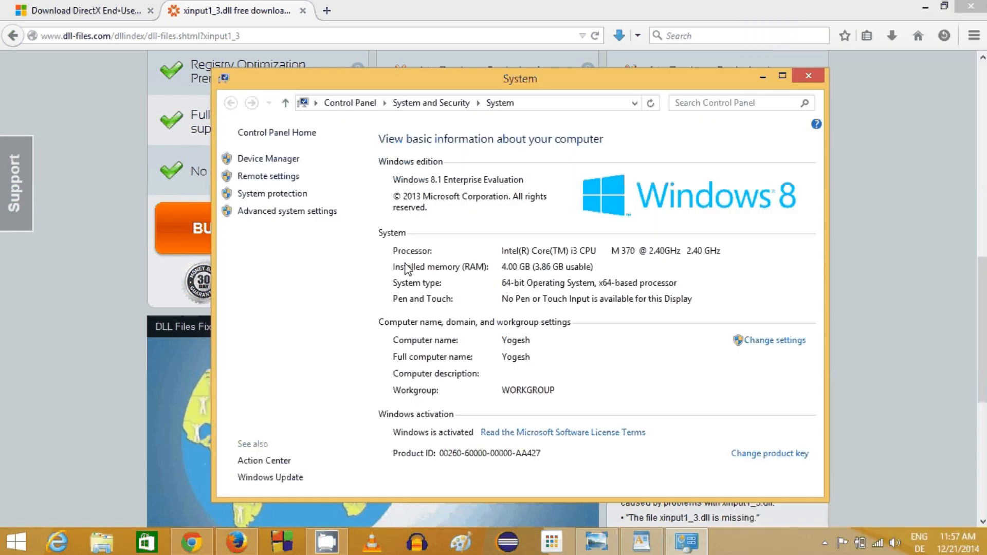
{"action": "mouse_move", "coordinate": [502, 293]}
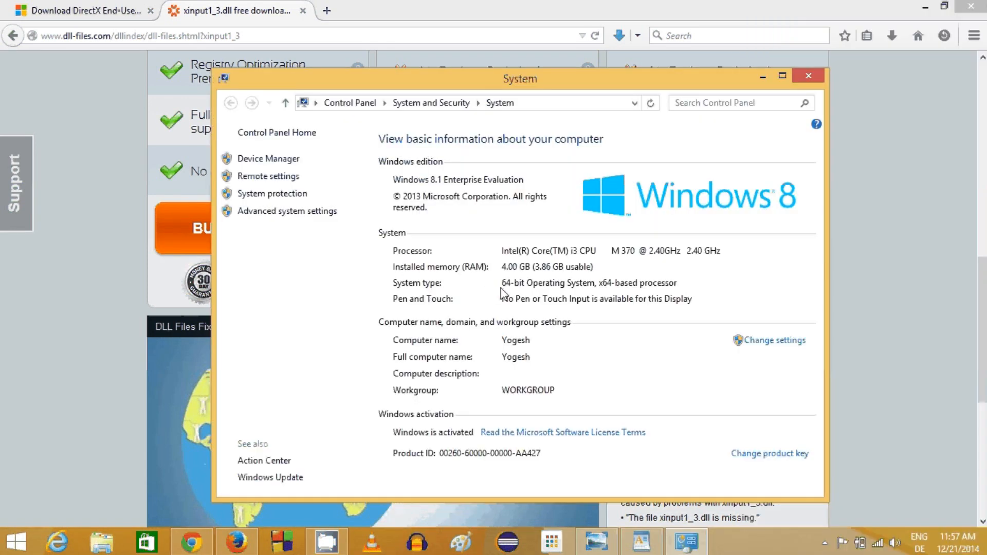
{"action": "mouse_move", "coordinate": [808, 75]}
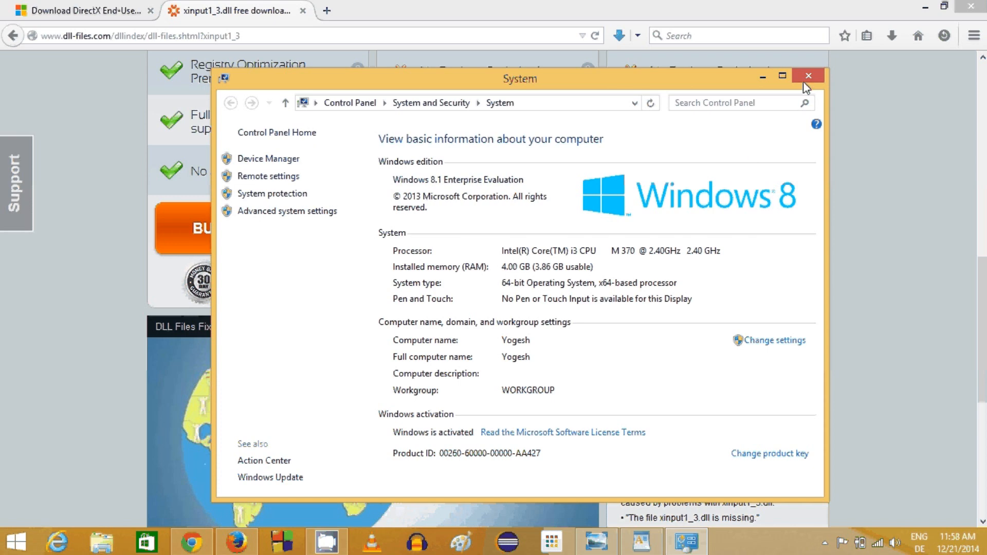
Download the ZIP of the 64-bit 9.15.779.0 xinput1_3.dll version.
{"action": "left_click", "coordinate": [808, 75]}
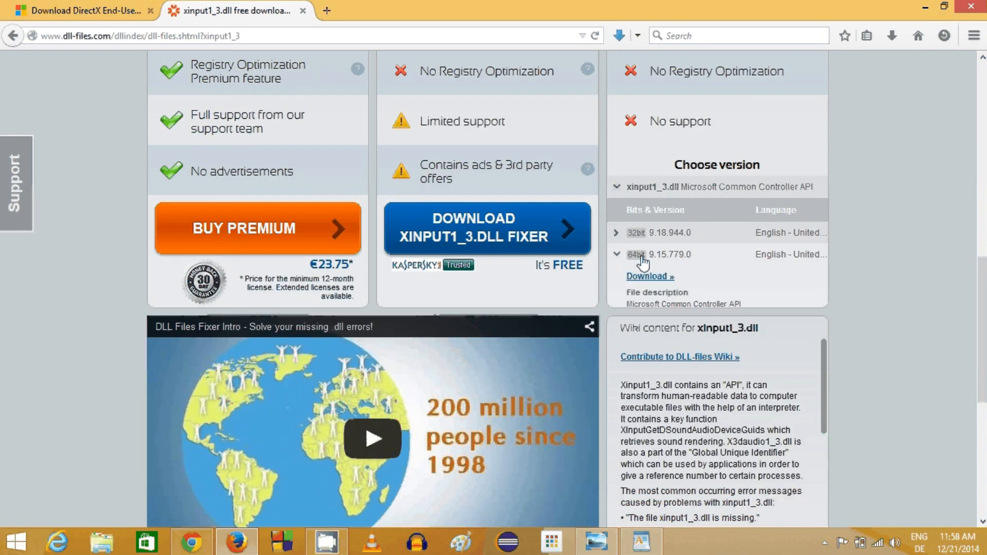
{"action": "left_click", "coordinate": [651, 276]}
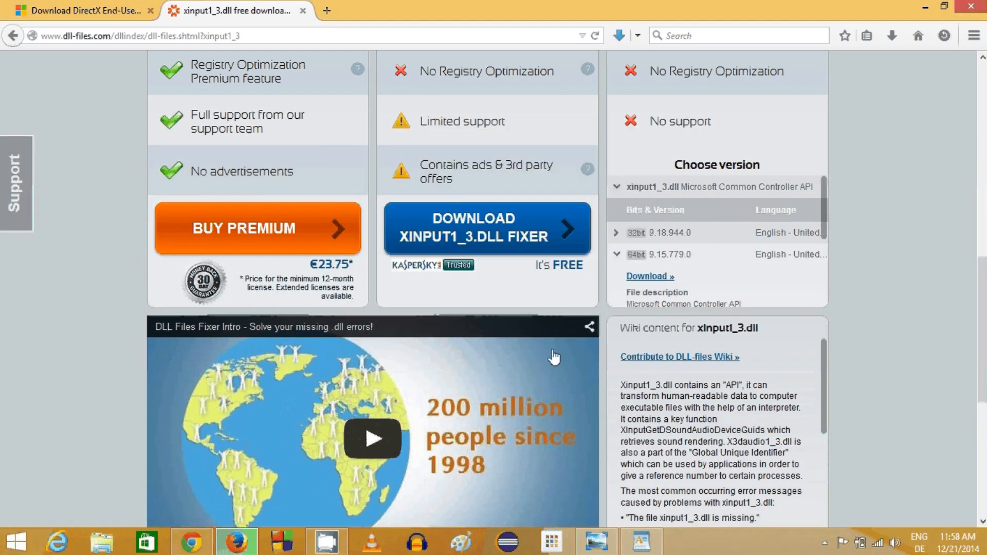
{"action": "left_click", "coordinate": [892, 35]}
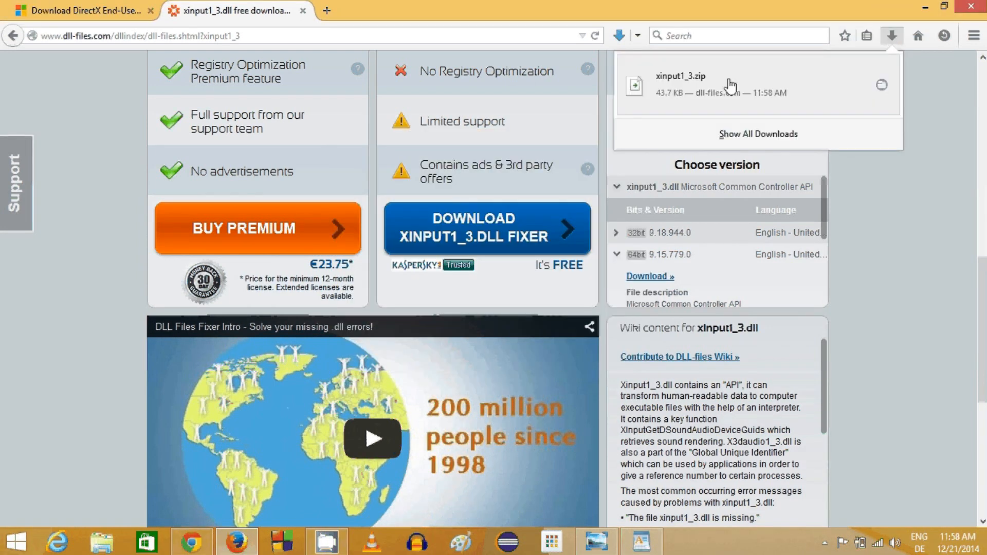
Open the downloaded xinput1_3.zip from Firefox's downloads with WinRAR archiver.
{"action": "left_click", "coordinate": [892, 35]}
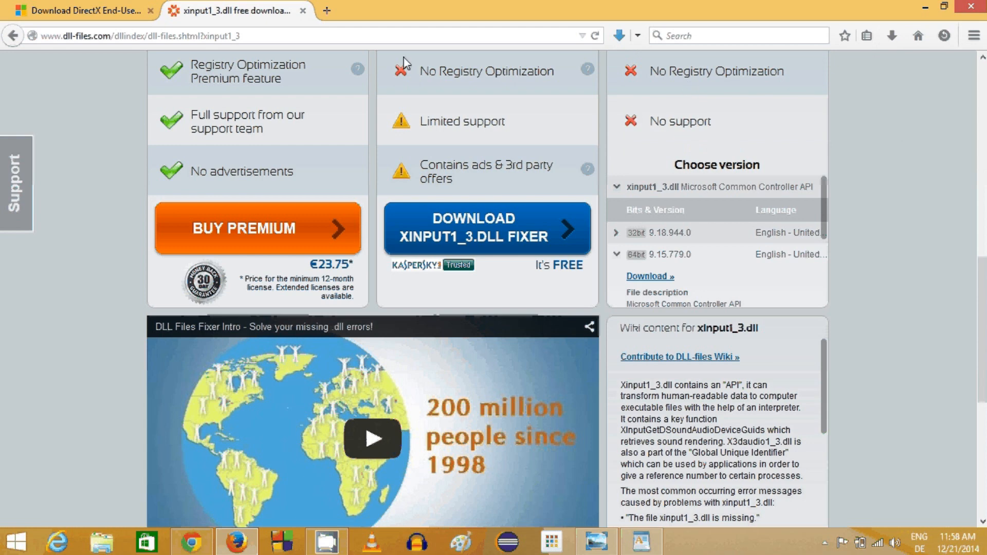
{"action": "left_click", "coordinate": [486, 228]}
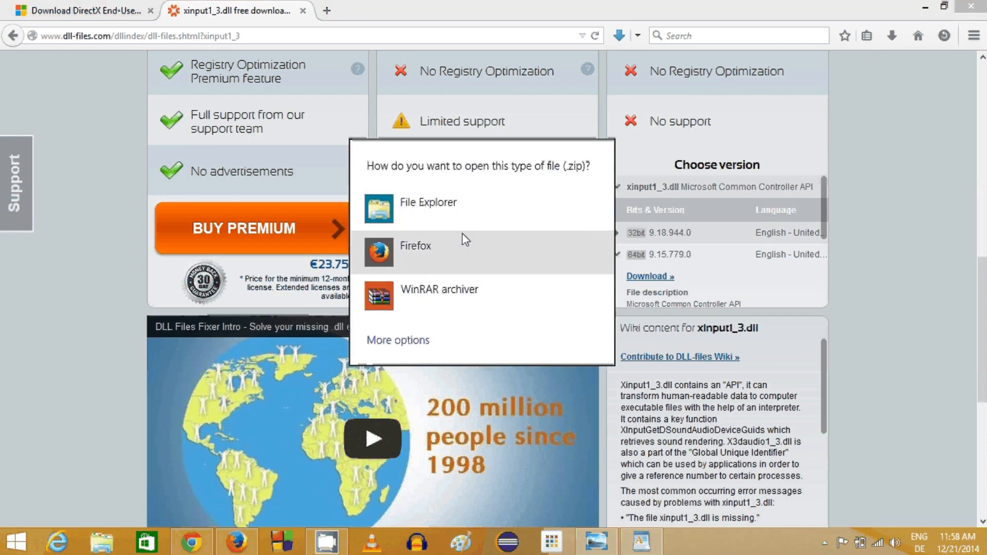
{"action": "left_click", "coordinate": [439, 289]}
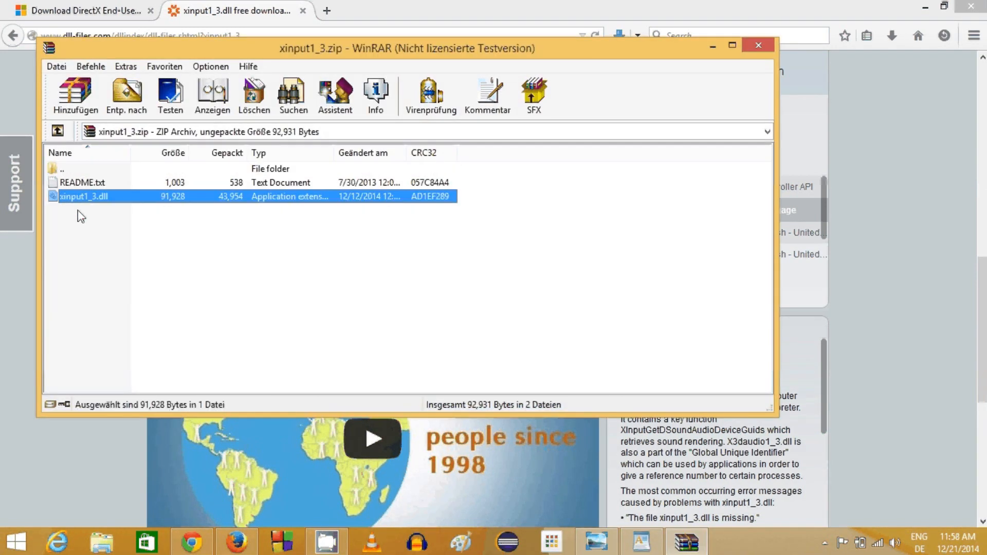
{"action": "mouse_move", "coordinate": [71, 204]}
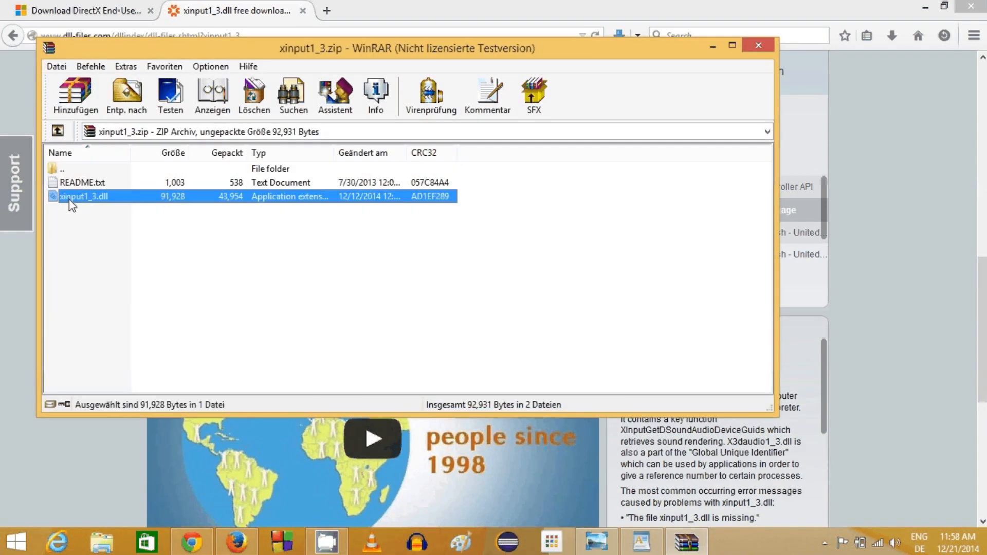
{"action": "mouse_move", "coordinate": [98, 207]}
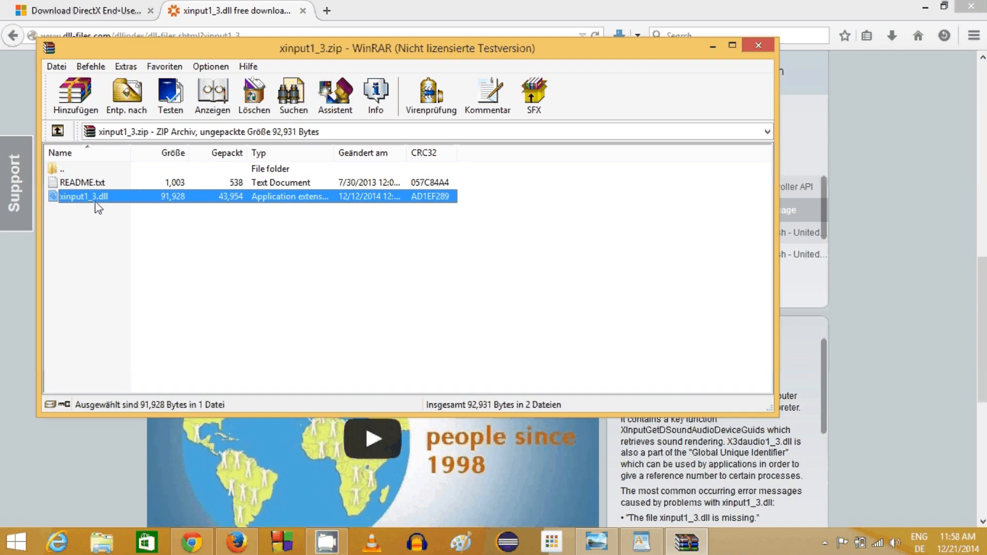
Drag xinput1_3.dll from WinRAR onto the desktop and copy the extracted file.
{"action": "left_click", "coordinate": [758, 46]}
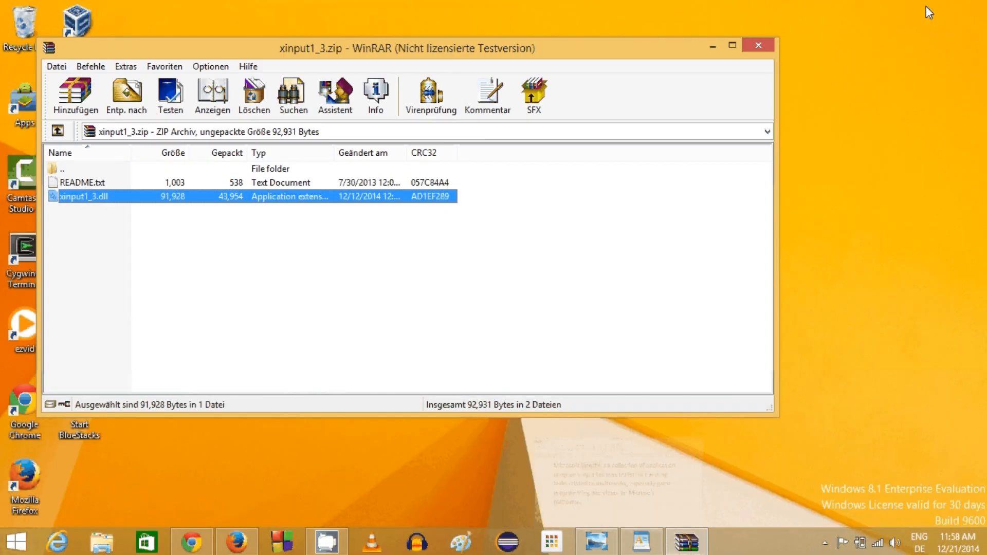
{"action": "left_click", "coordinate": [758, 45]}
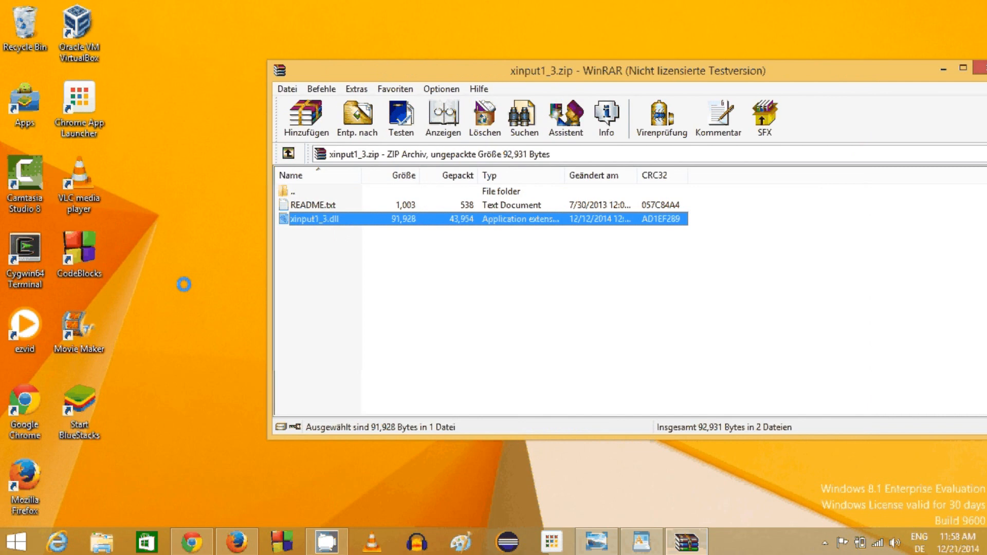
{"action": "left_click_drag", "start_coordinate": [315, 218], "coordinate": [134, 176]}
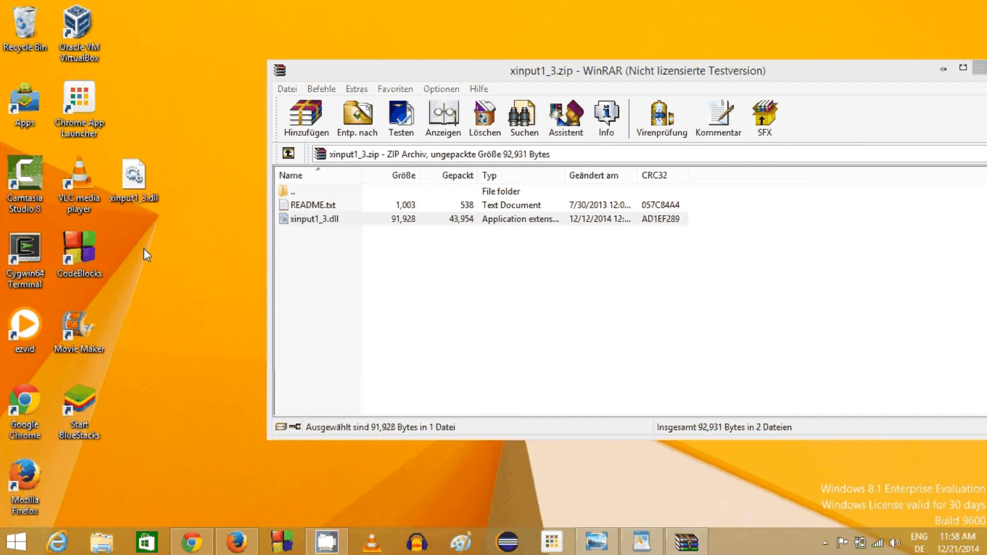
{"action": "right_click", "coordinate": [133, 175]}
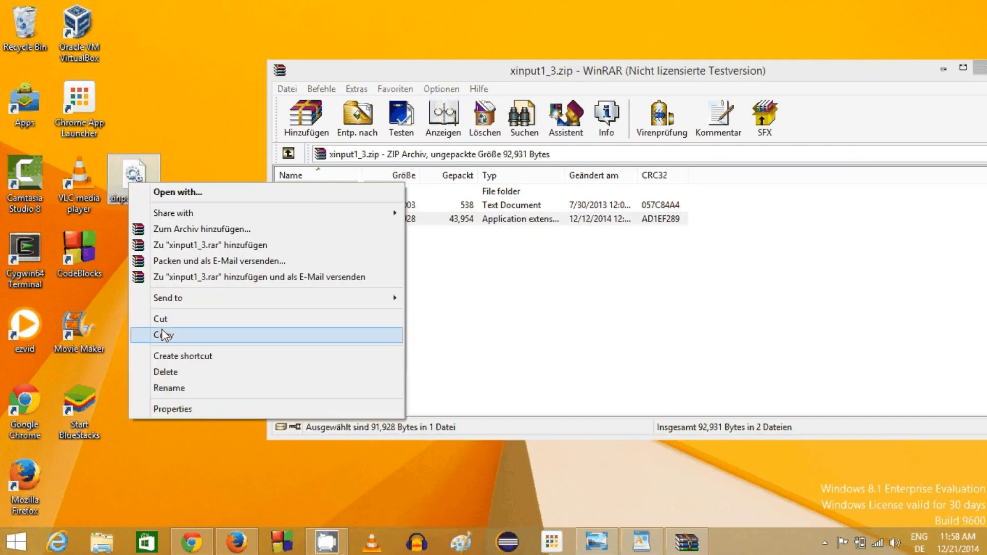
{"action": "left_click", "coordinate": [161, 334]}
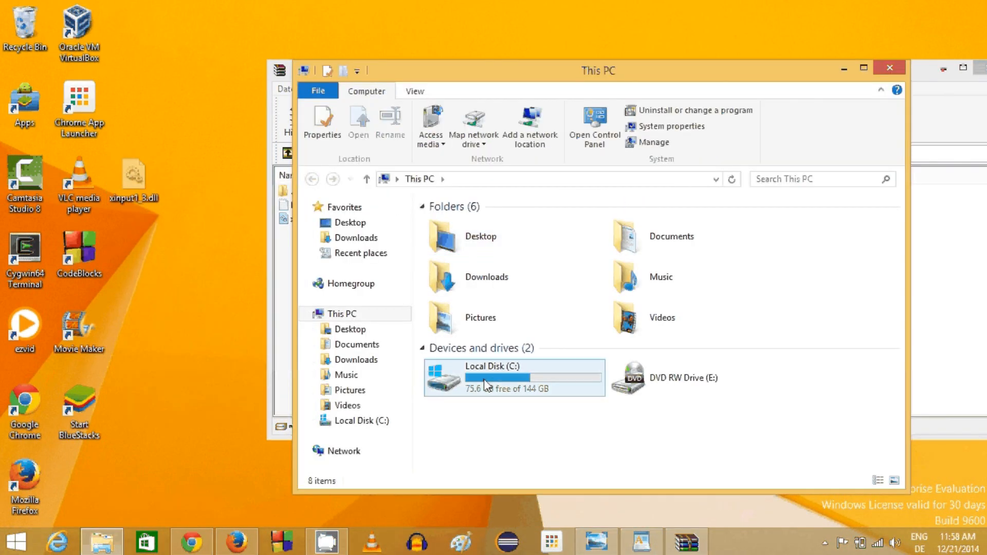
{"action": "mouse_move", "coordinate": [499, 383]}
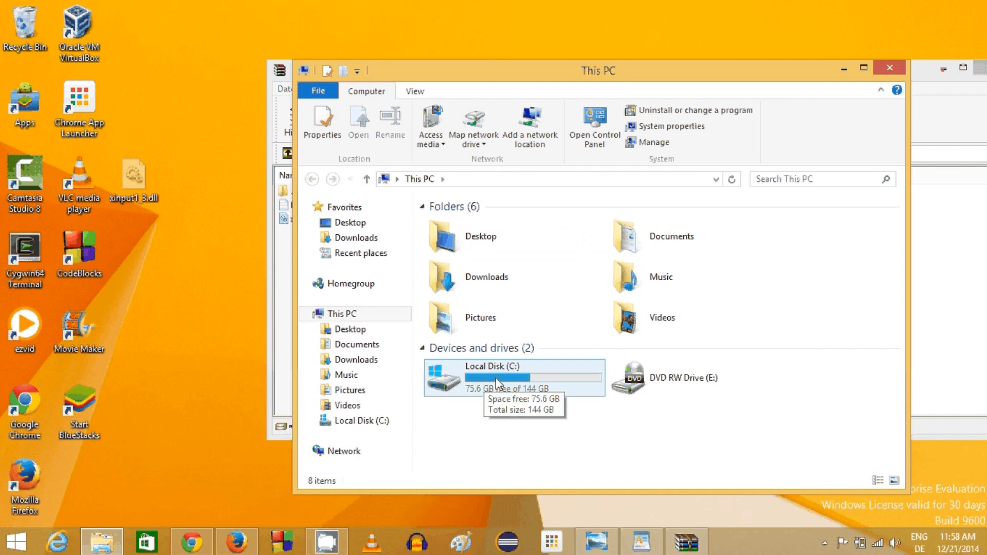
Navigate from Local Disk (C:) through Windows into the System32 folder.
{"action": "double_click", "coordinate": [511, 378]}
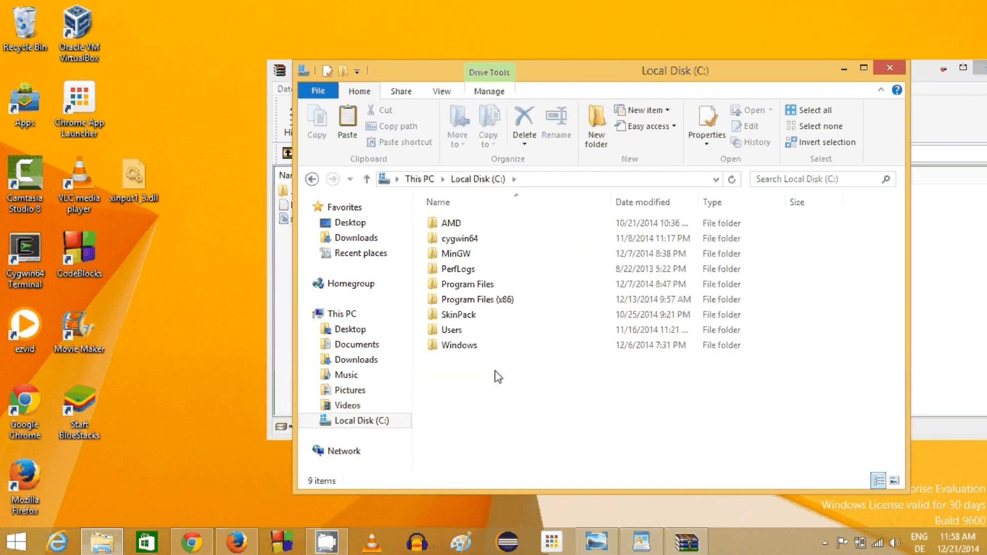
{"action": "left_click", "coordinate": [459, 345]}
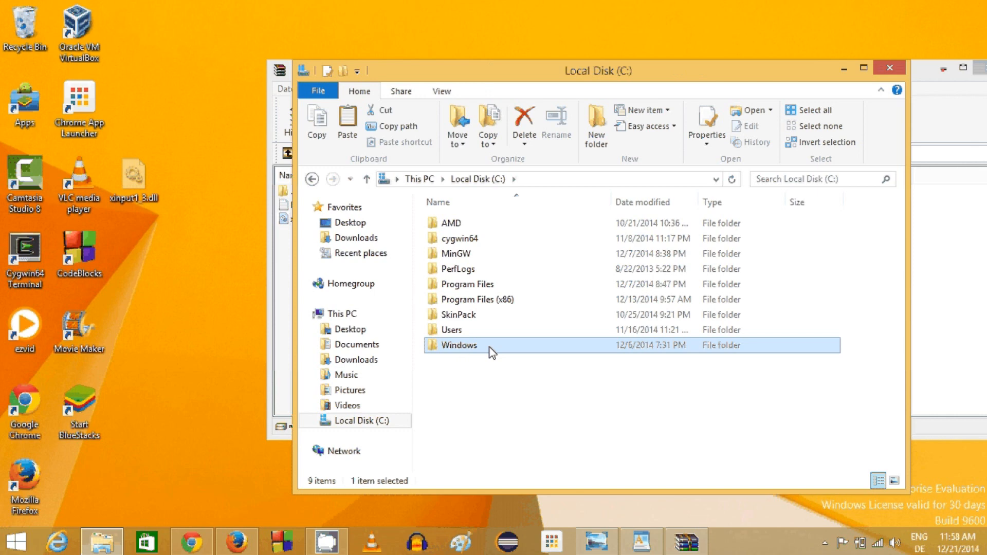
{"action": "double_click", "coordinate": [458, 346]}
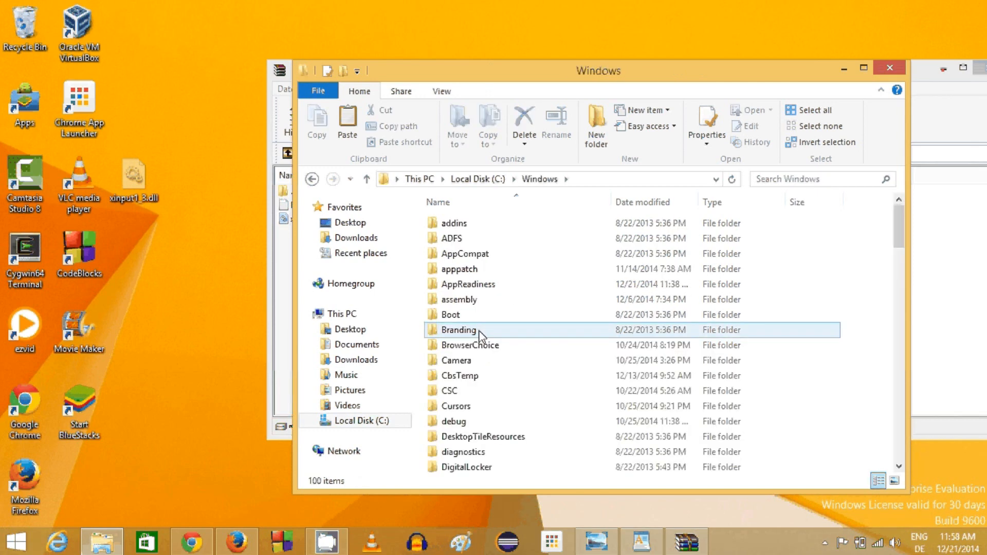
{"action": "scroll", "scroll_direction": "down", "scroll_amount": 3}
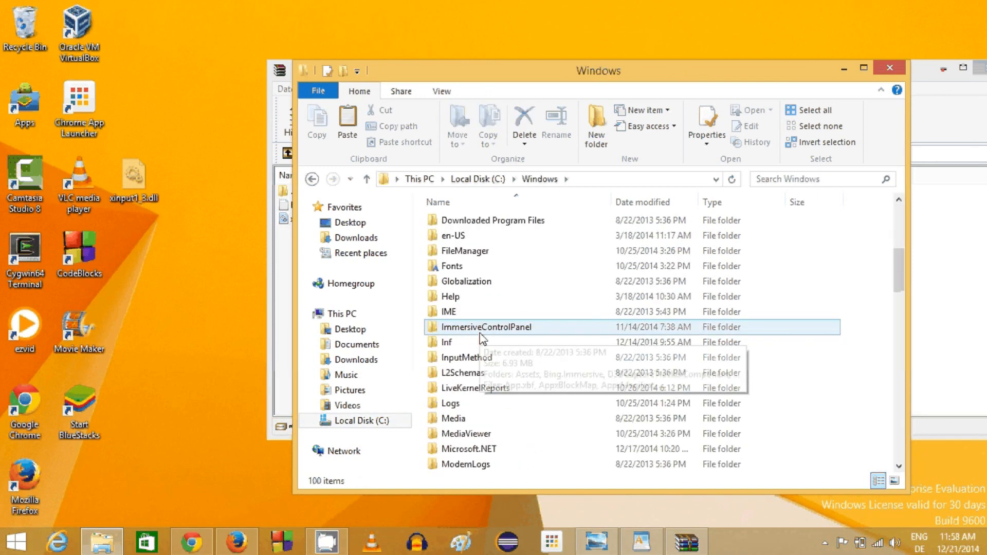
{"action": "scroll", "scroll_direction": "down", "scroll_amount": 3}
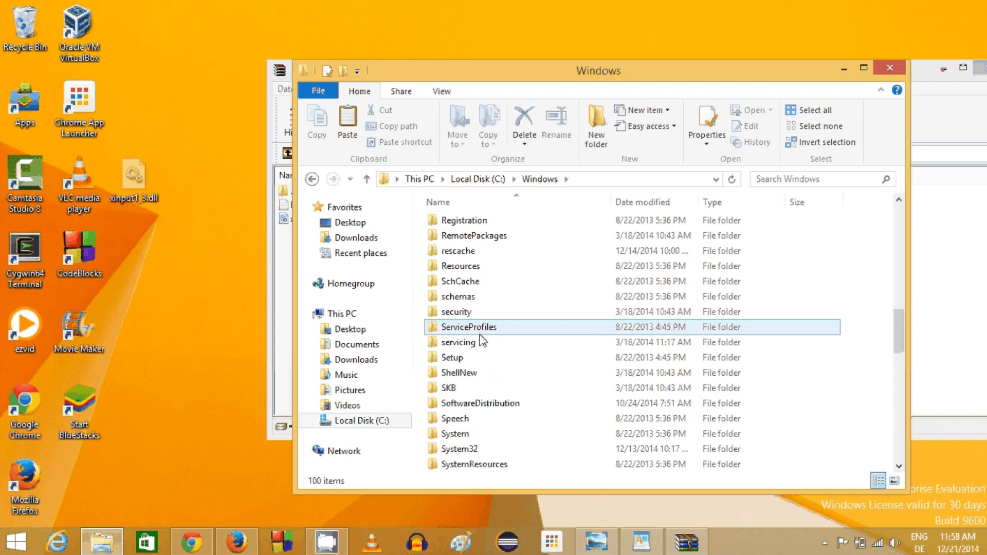
{"action": "left_click", "coordinate": [459, 403]}
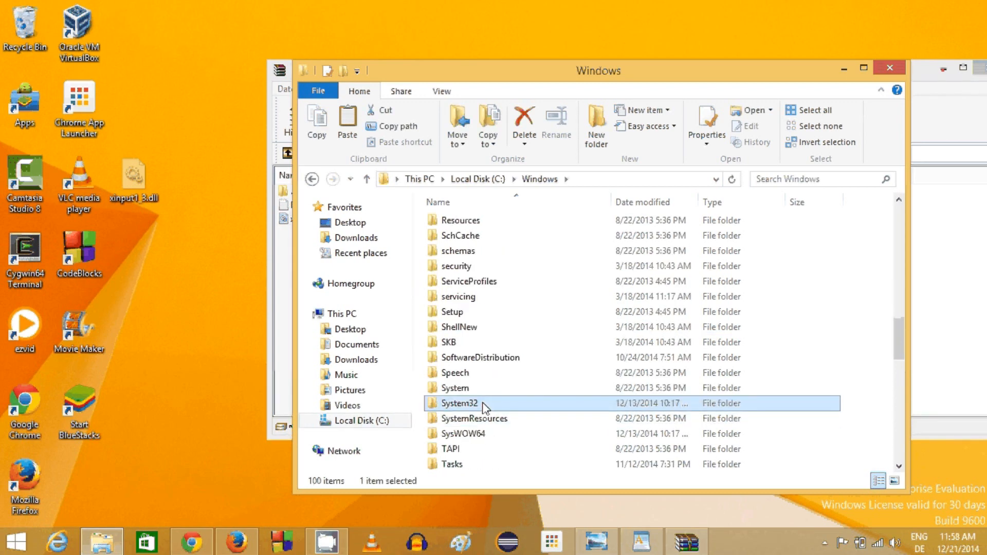
{"action": "double_click", "coordinate": [460, 404]}
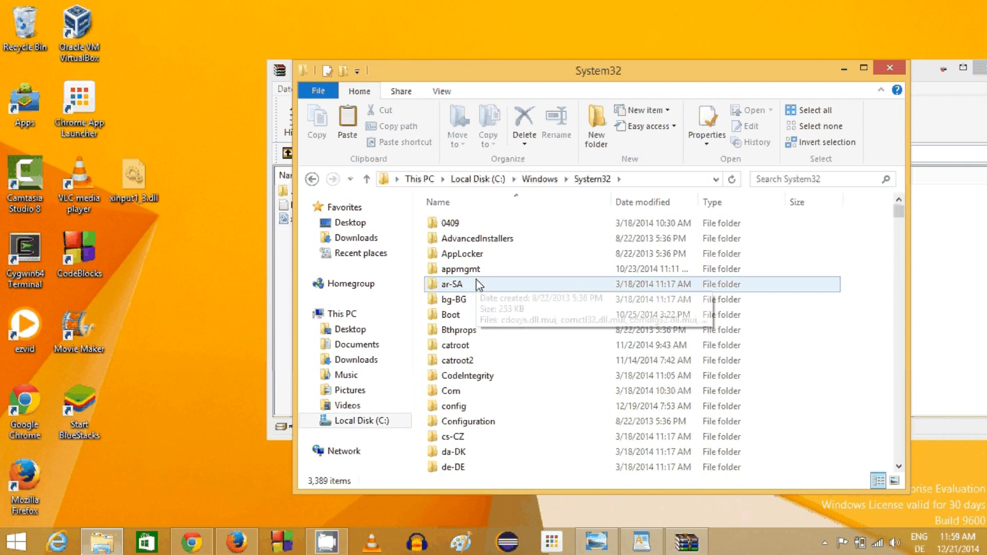
Scroll through System32 to locate where xinput1_3.dll belongs among the existing files.
{"action": "scroll", "scroll_direction": "down", "scroll_amount": 3}
{"action": "type", "text": "prm000b.dll"}
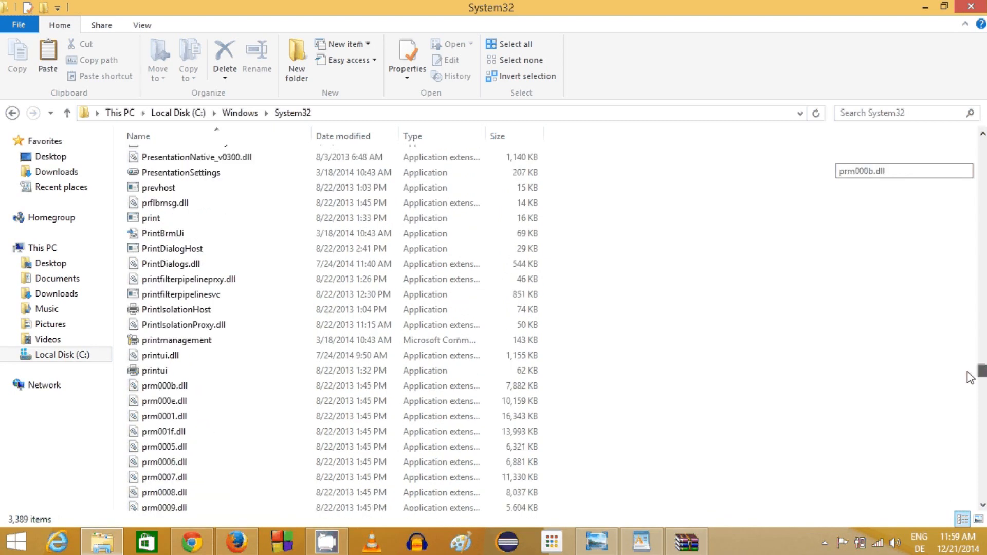
{"action": "type", "text": "taskkill"}
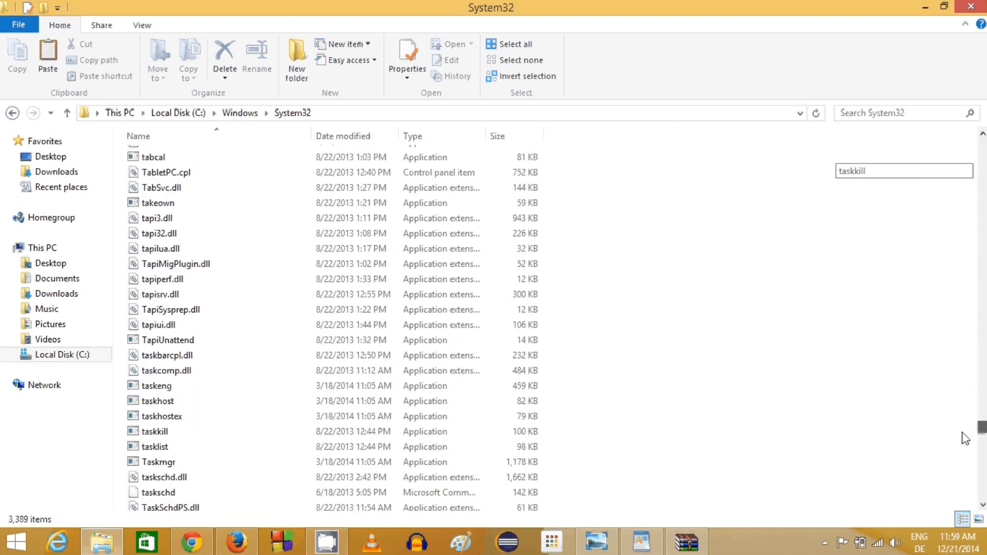
{"action": "scroll", "scroll_direction": "down", "scroll_amount": 3}
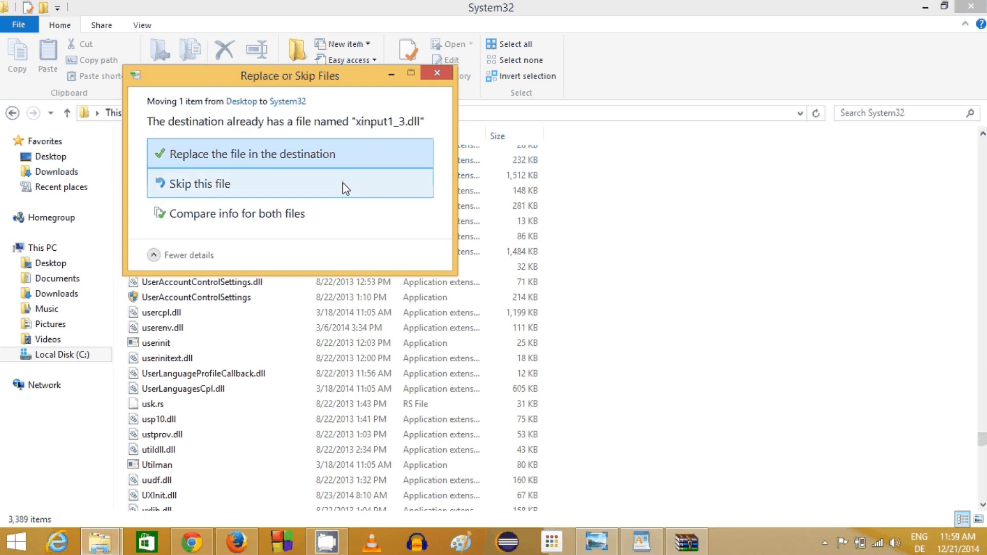
{"action": "mouse_move", "coordinate": [237, 153]}
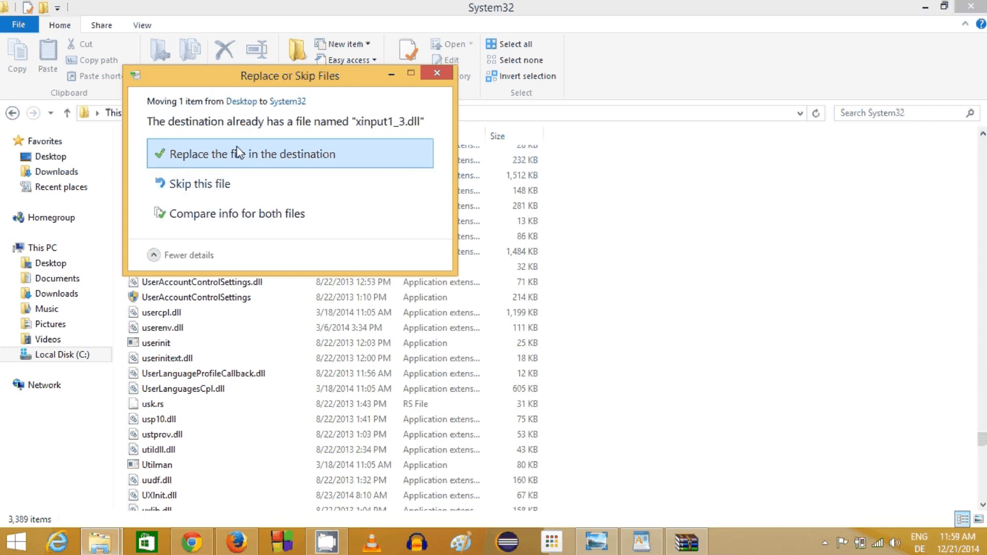
{"action": "mouse_move", "coordinate": [374, 129]}
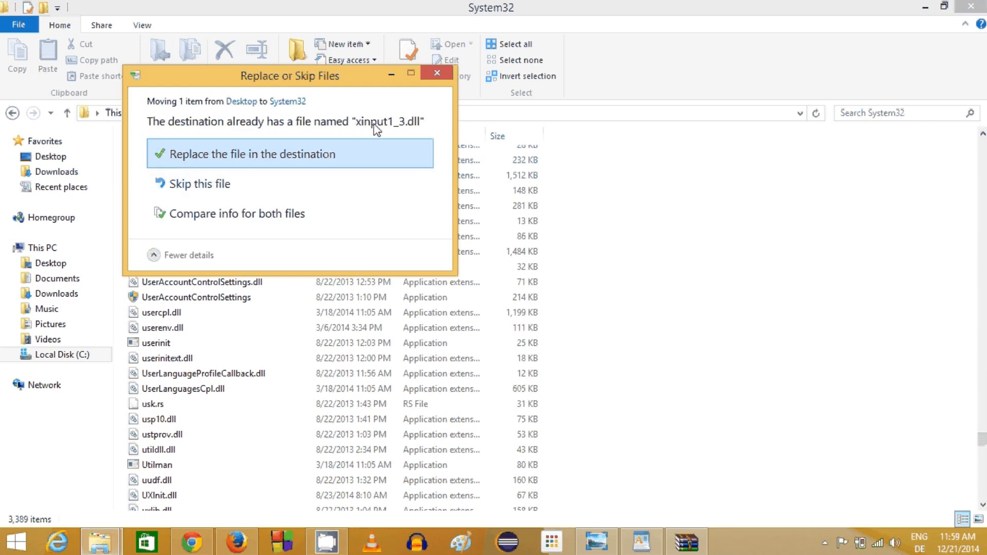
{"action": "mouse_move", "coordinate": [411, 133]}
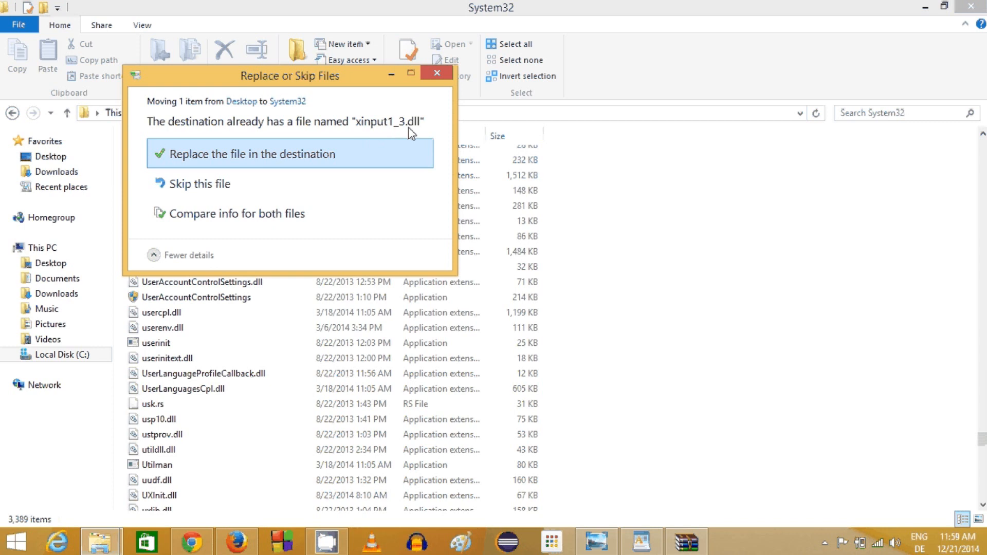
{"action": "mouse_move", "coordinate": [412, 137]}
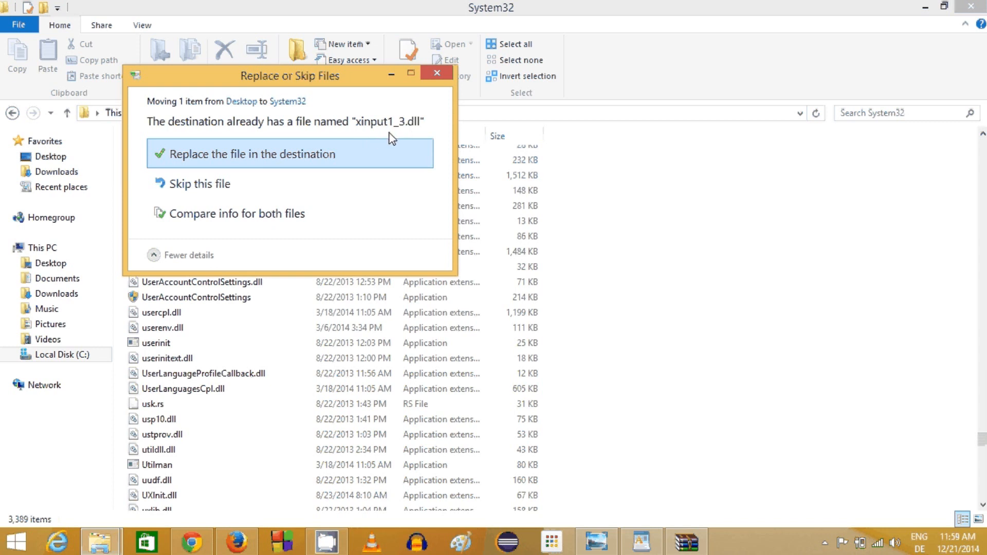
{"action": "mouse_move", "coordinate": [373, 131]}
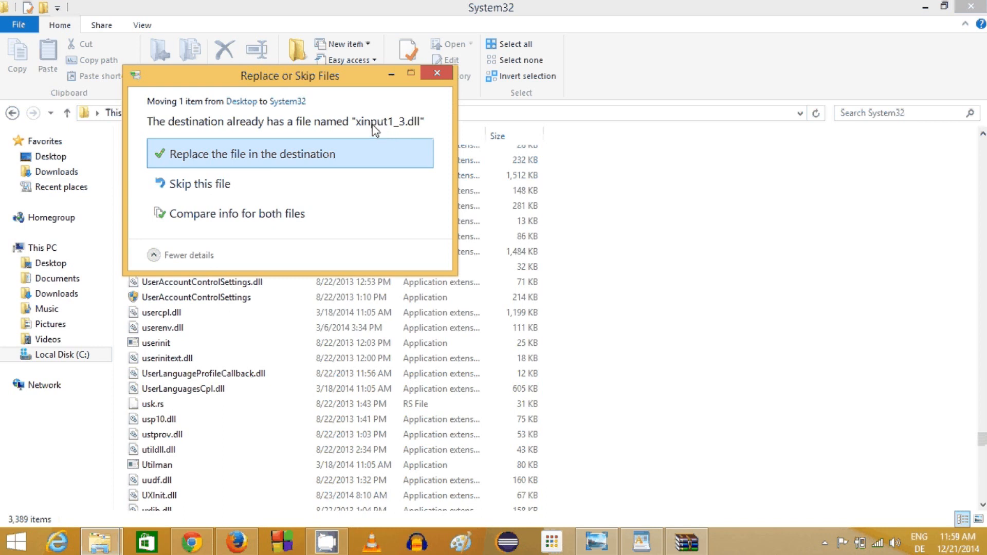
{"action": "mouse_move", "coordinate": [288, 168]}
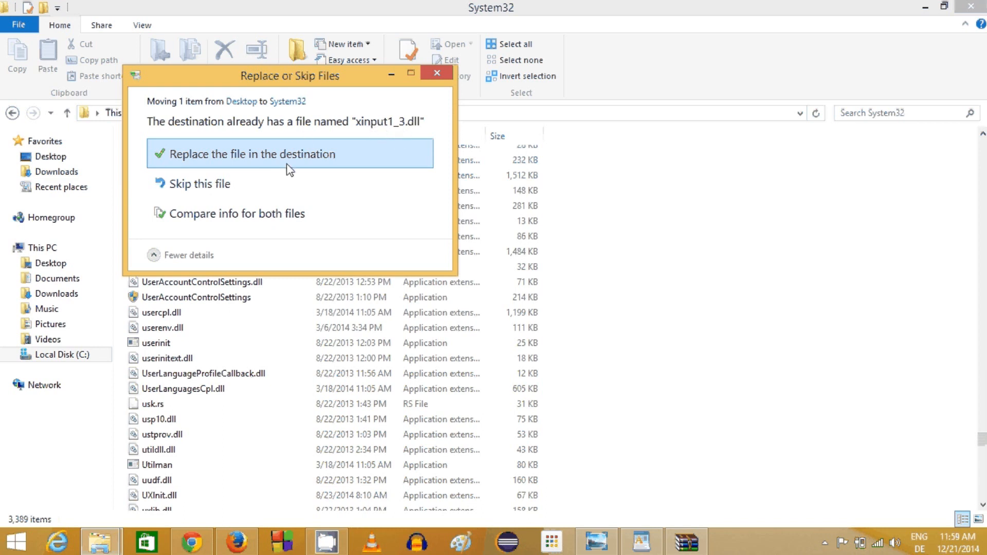
{"action": "mouse_move", "coordinate": [438, 74]}
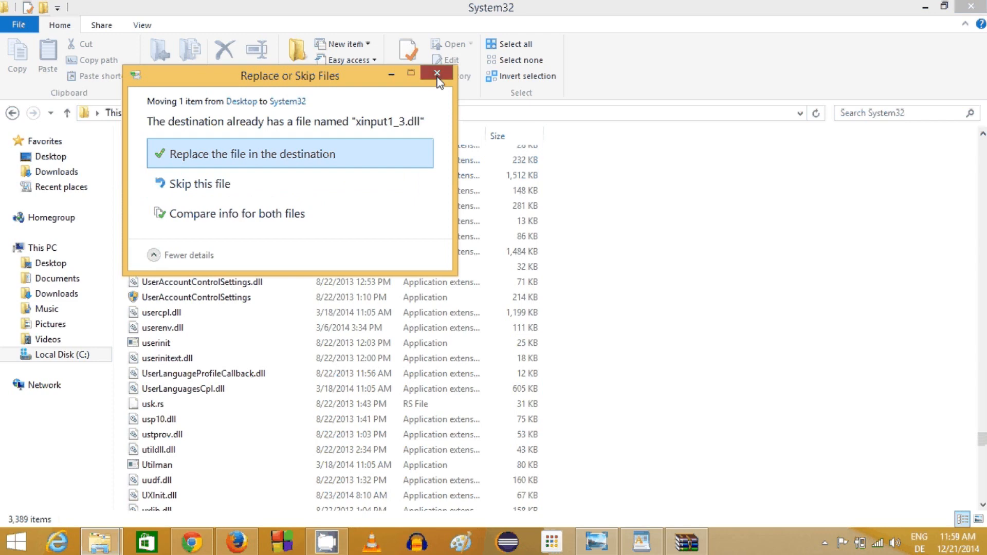
{"action": "left_click", "coordinate": [436, 74]}
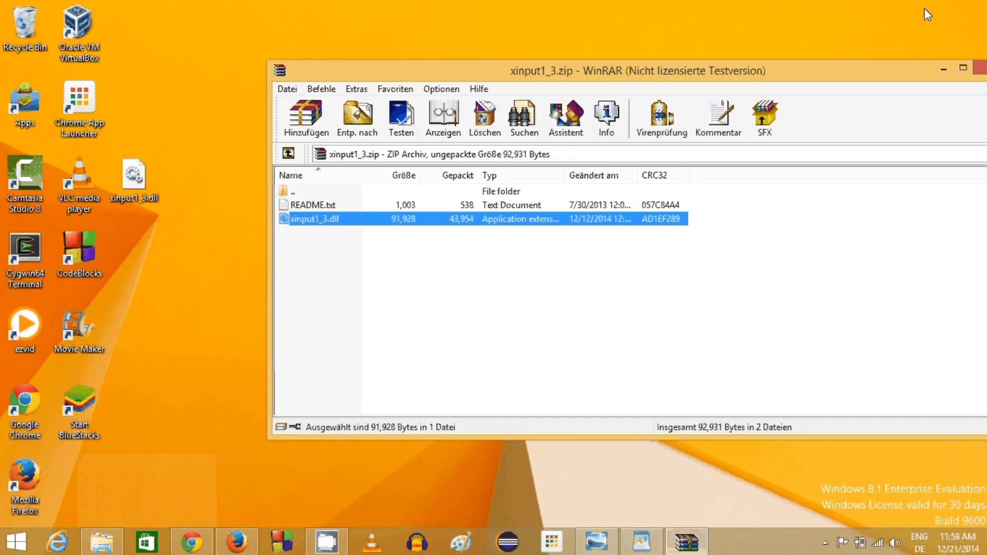
Close the xinput1_3.zip archive window, leaving the desktop with the extracted DLL.
{"action": "left_click", "coordinate": [980, 68]}
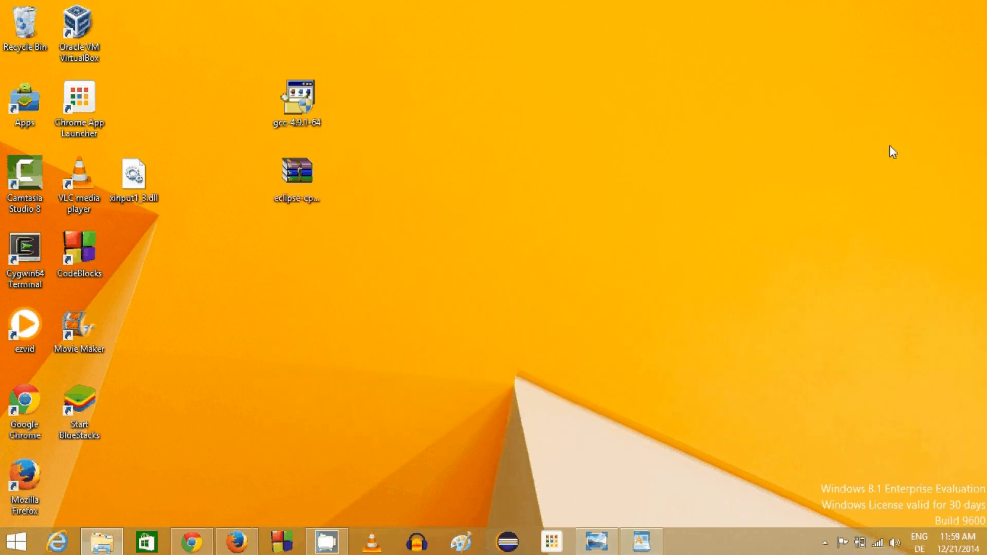